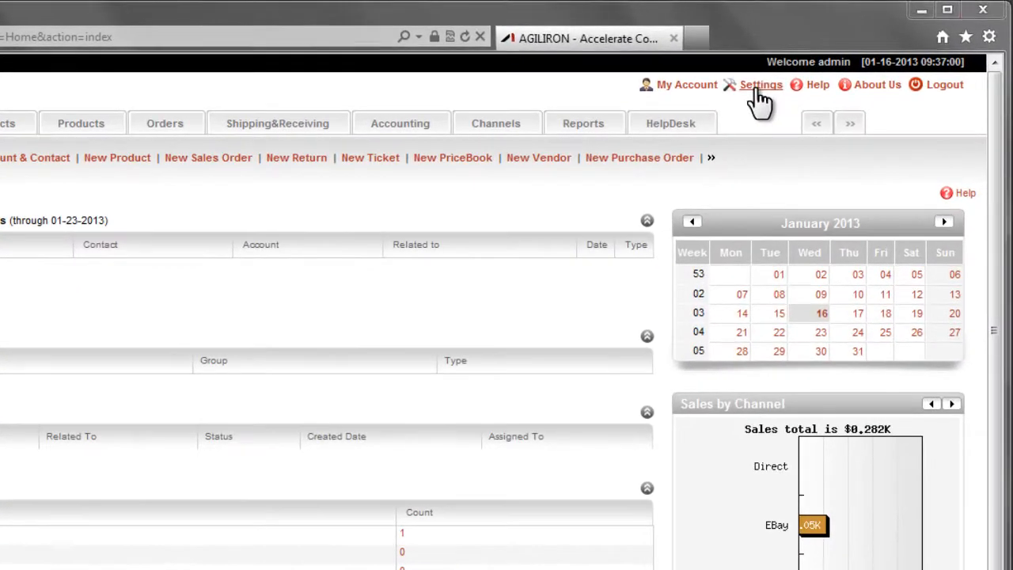
Enter Settings and scroll through User Management, Module Customization, Communication Setup and Configuration sections
click(760, 85)
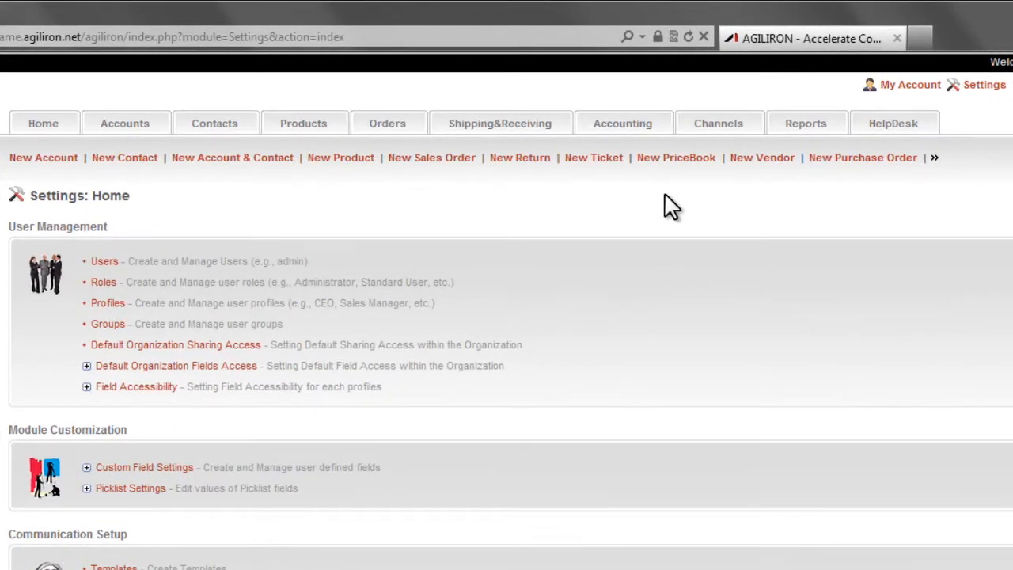
scroll(down, 3)
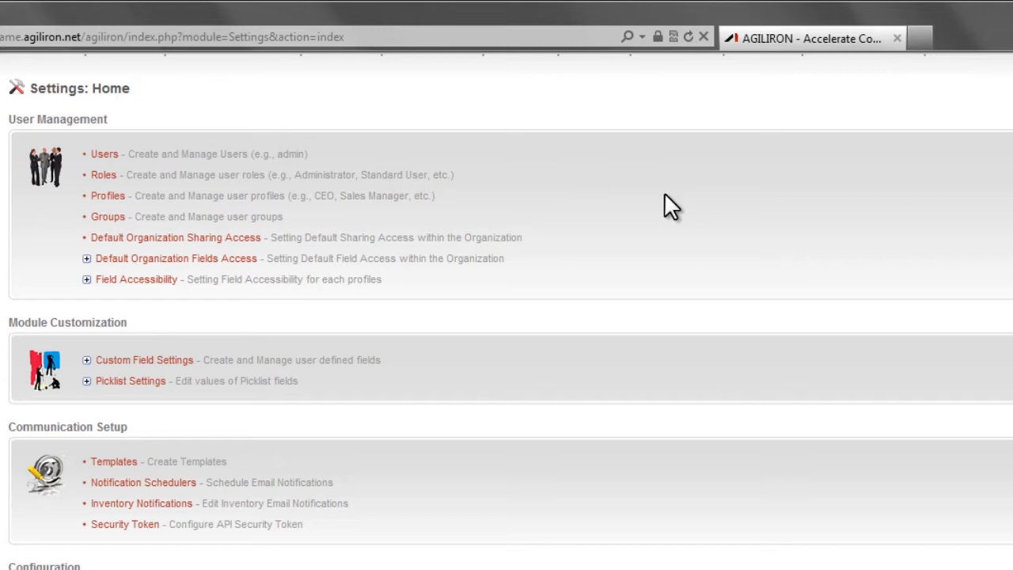
scroll(down, 3)
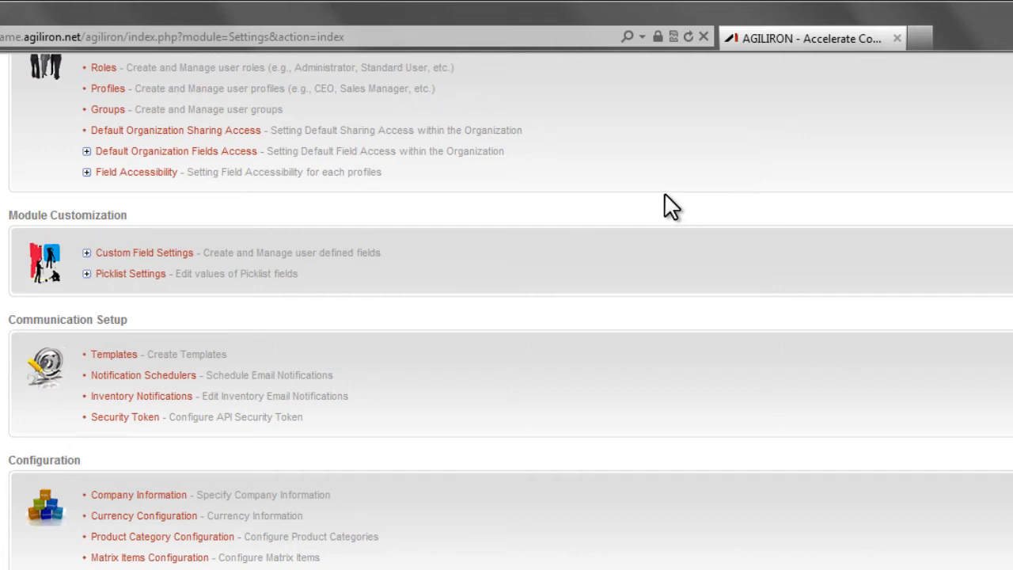
scroll(down, 3)
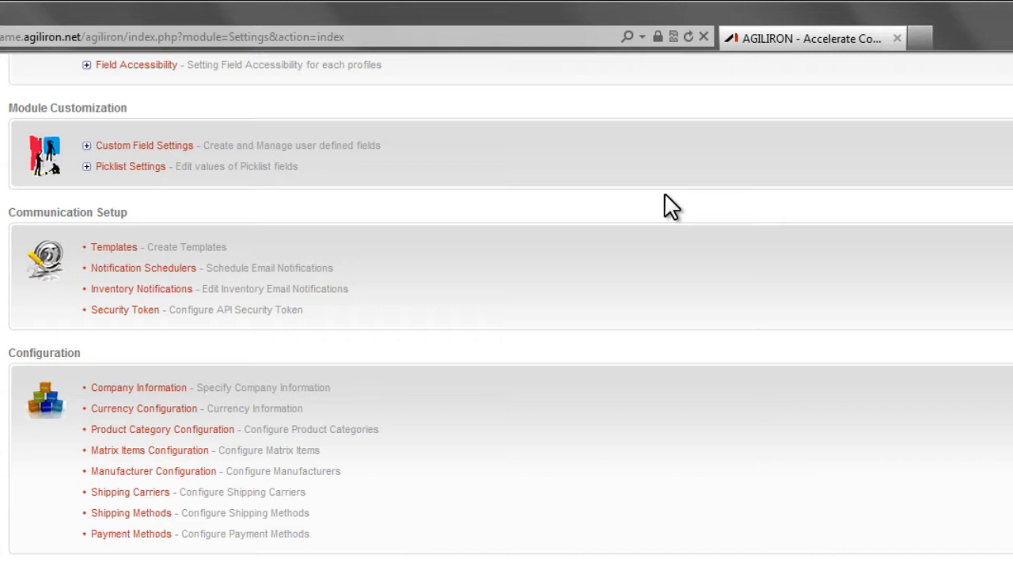
scroll(down, 3)
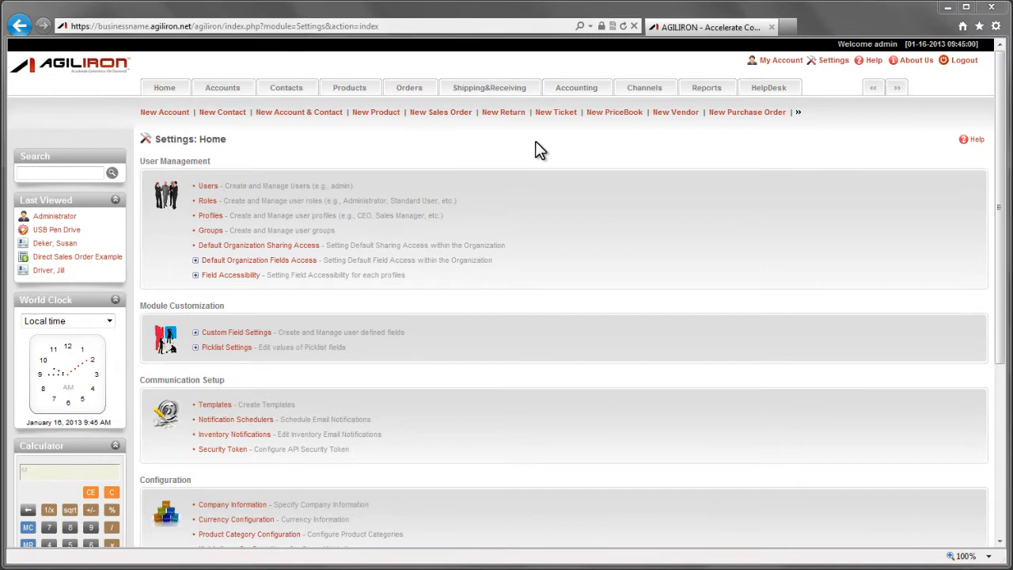
mouse_move(367, 157)
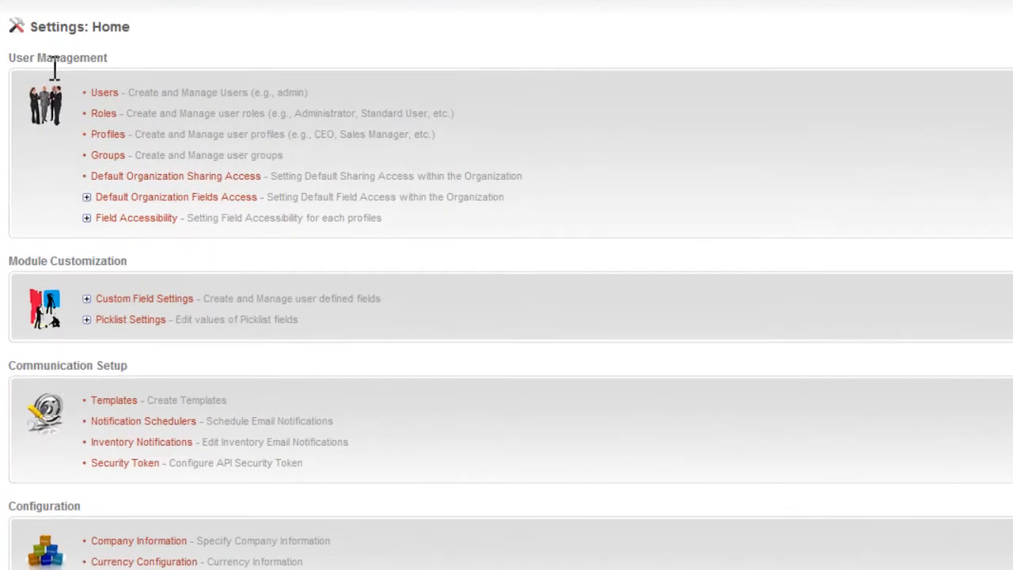
mouse_move(57, 56)
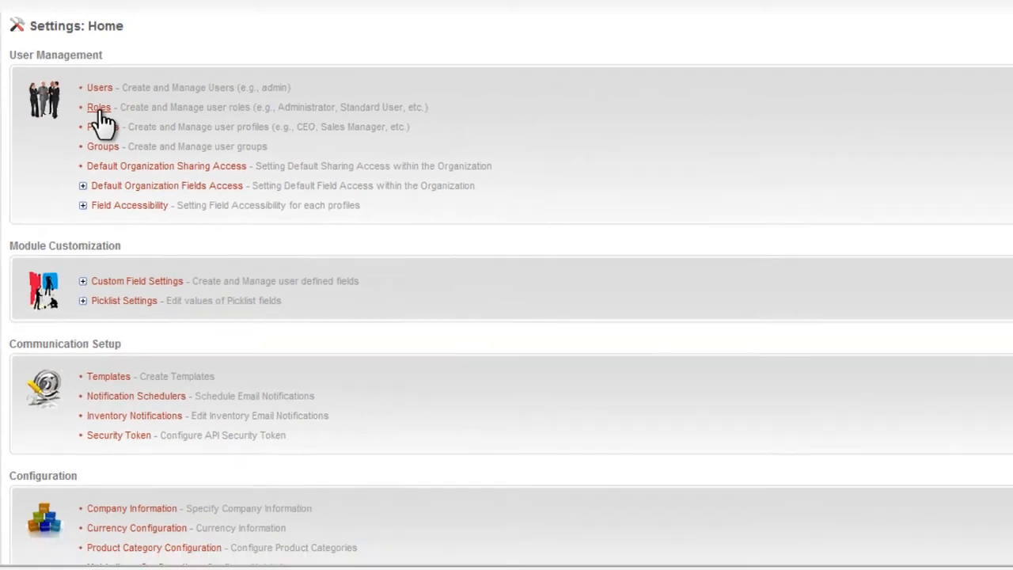
click(98, 108)
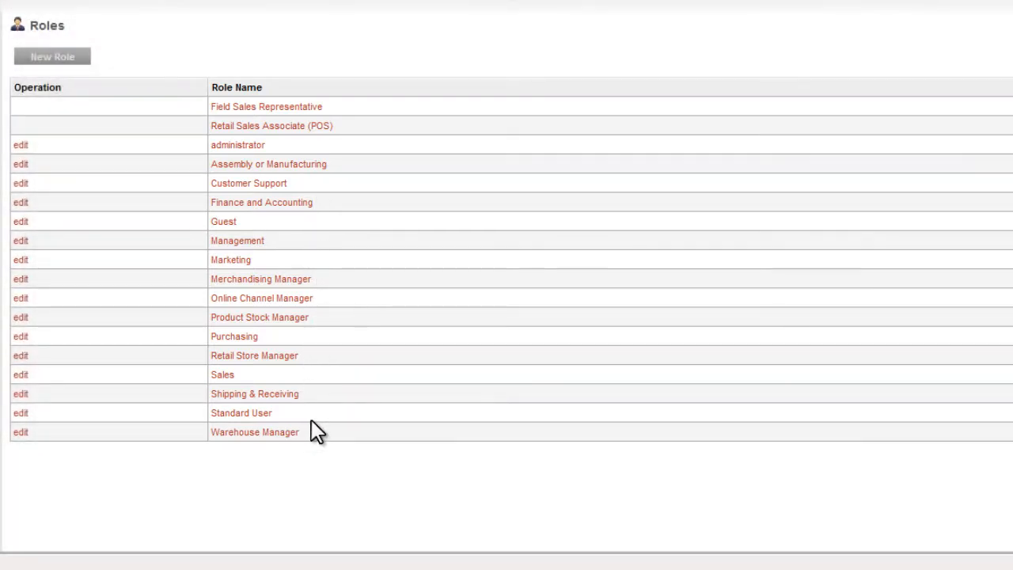
mouse_move(364, 215)
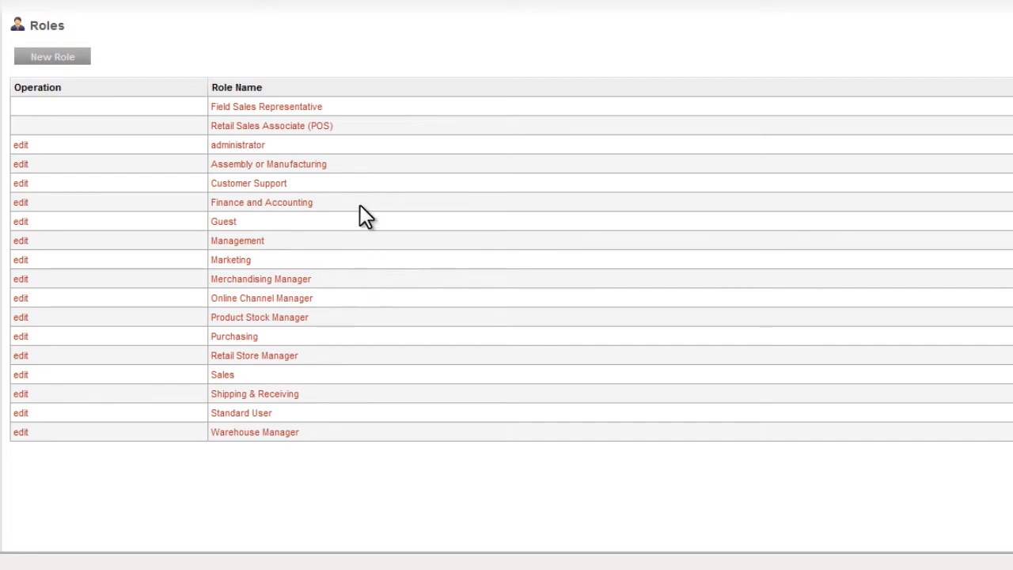
mouse_move(65, 14)
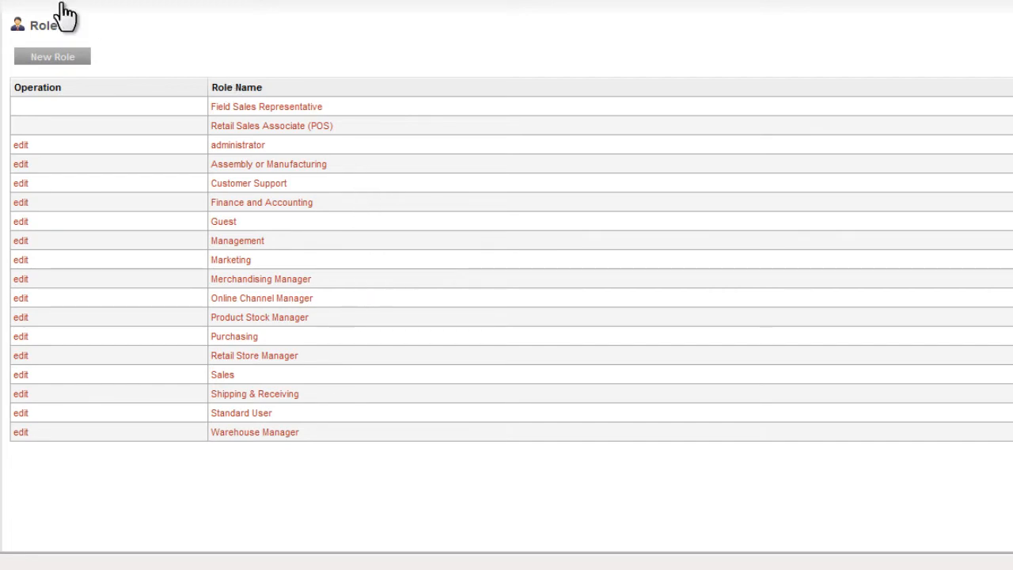
click(52, 57)
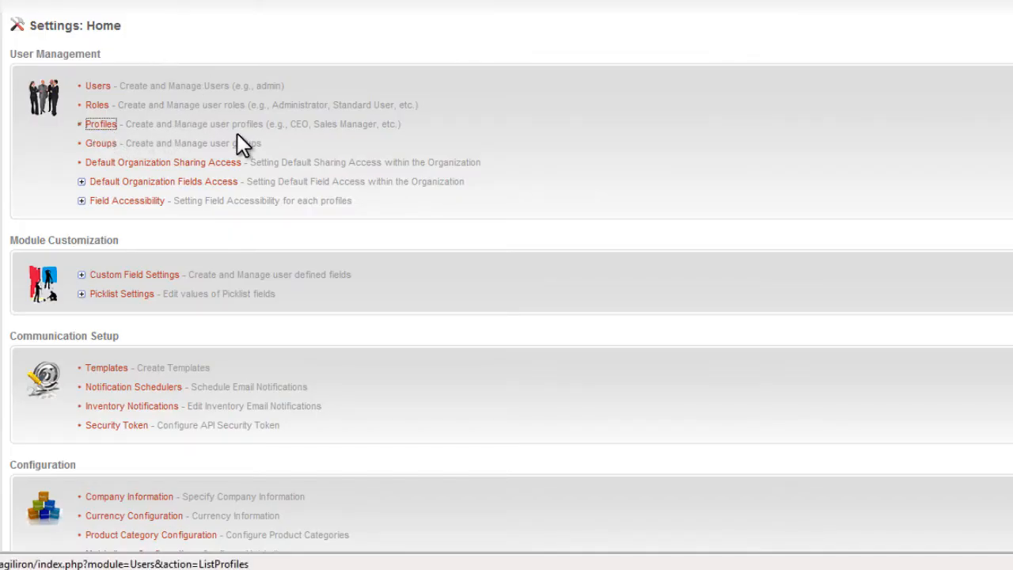
View the Profiles list with Administrator, Sales Profile and Management Profile entries
click(102, 123)
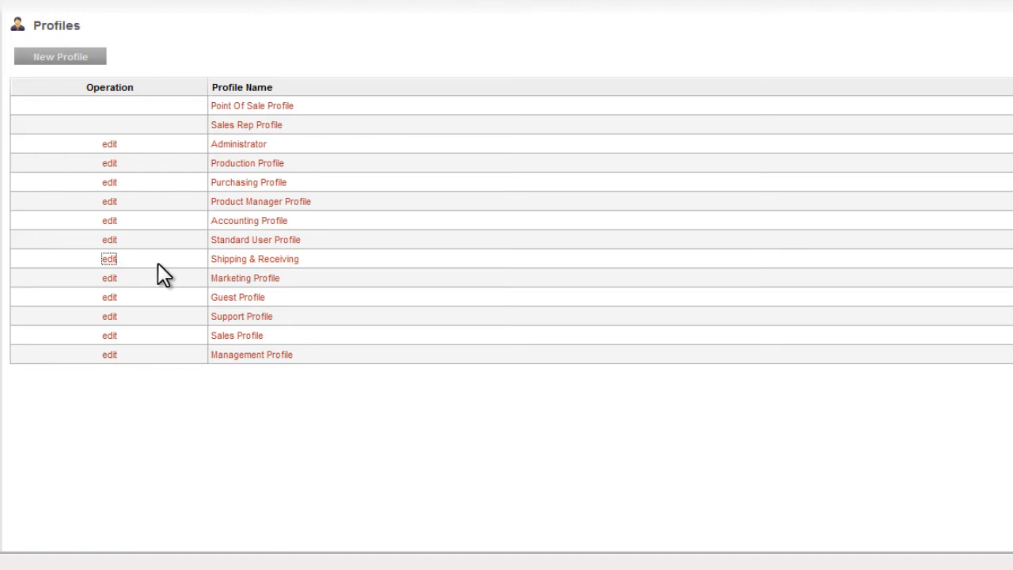
click(109, 259)
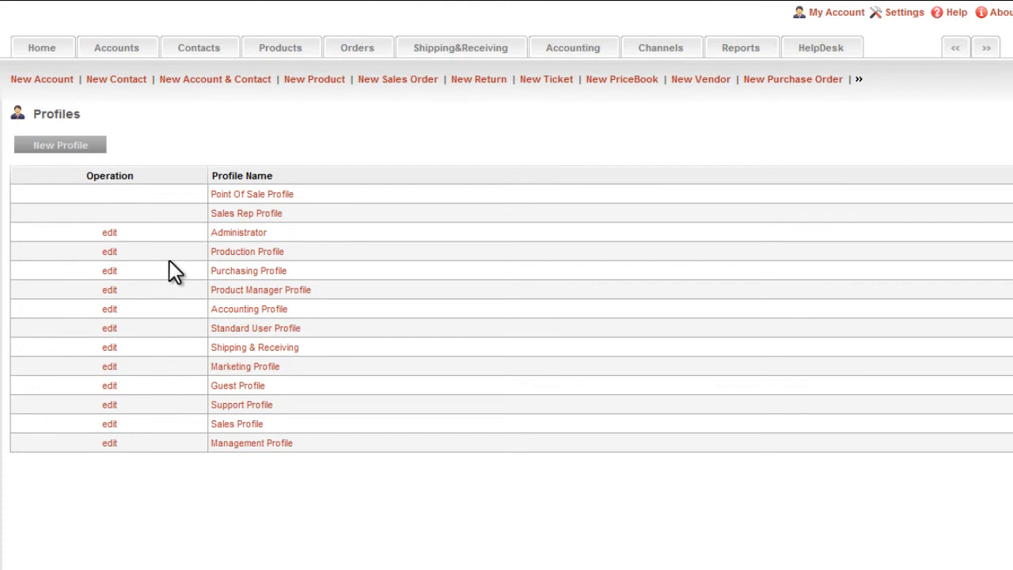
mouse_move(187, 263)
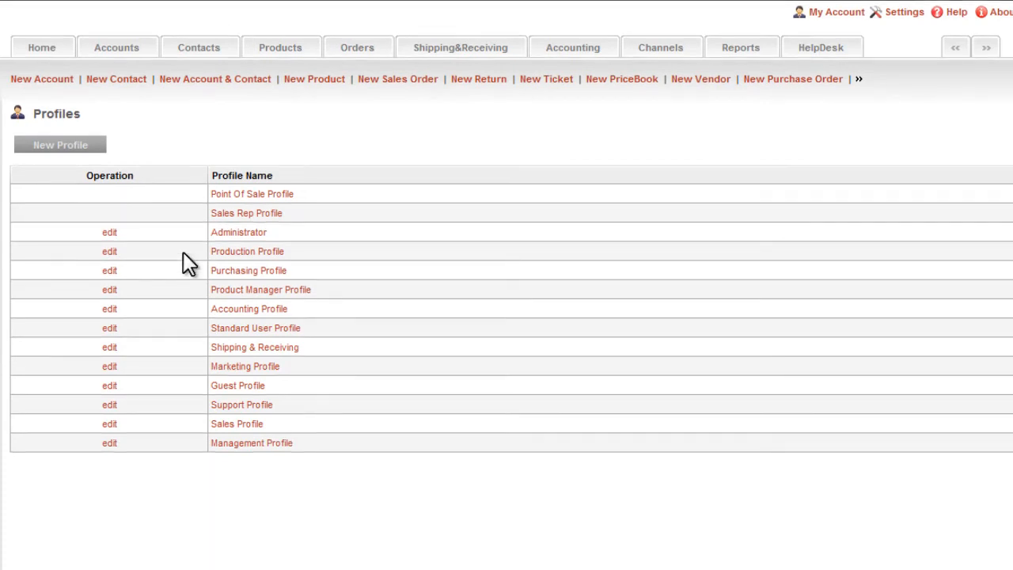
mouse_move(861, 60)
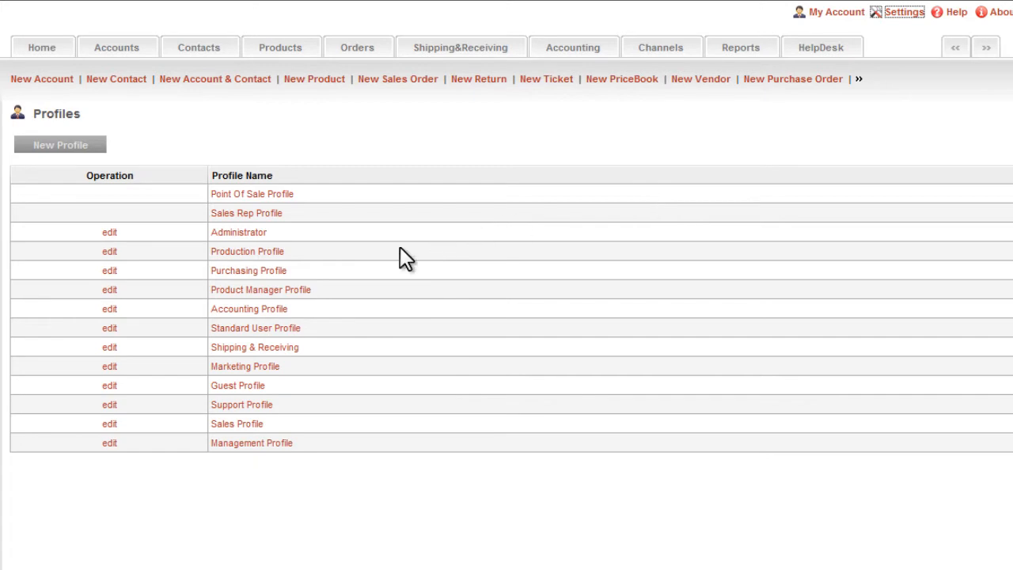
From Settings home, reach Account Field Access under Default Organization Fields Access
click(903, 13)
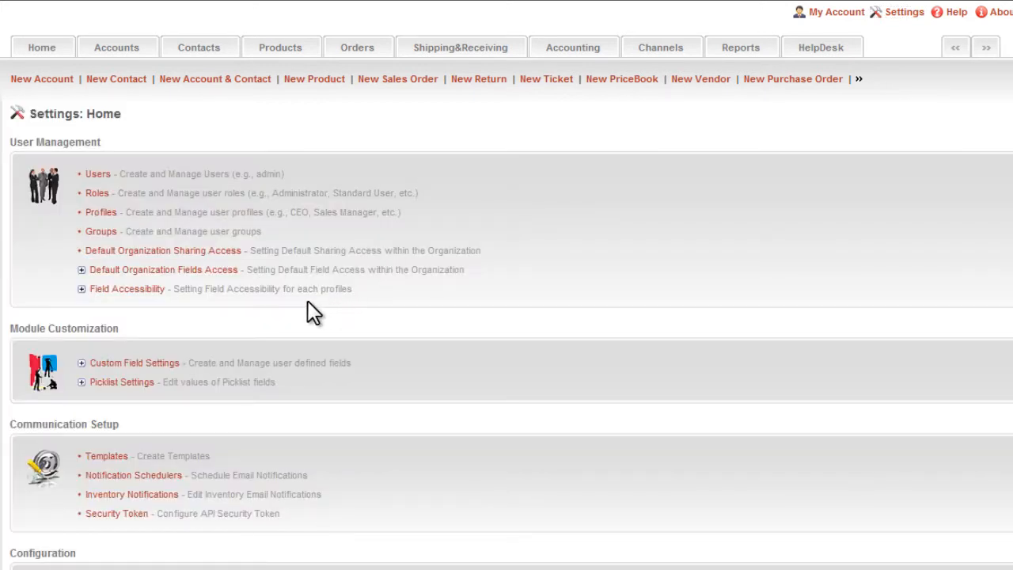
mouse_move(83, 281)
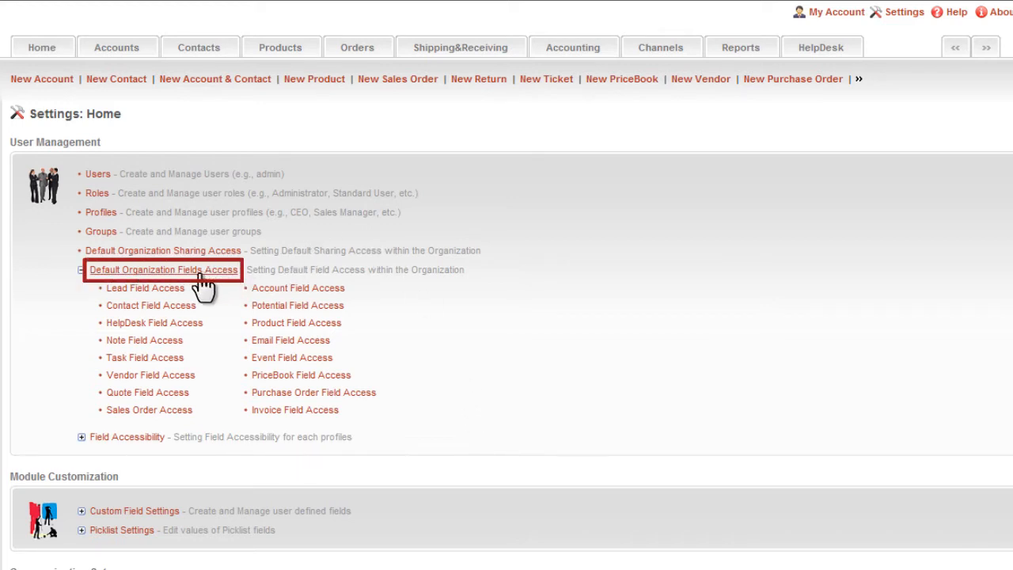
click(163, 269)
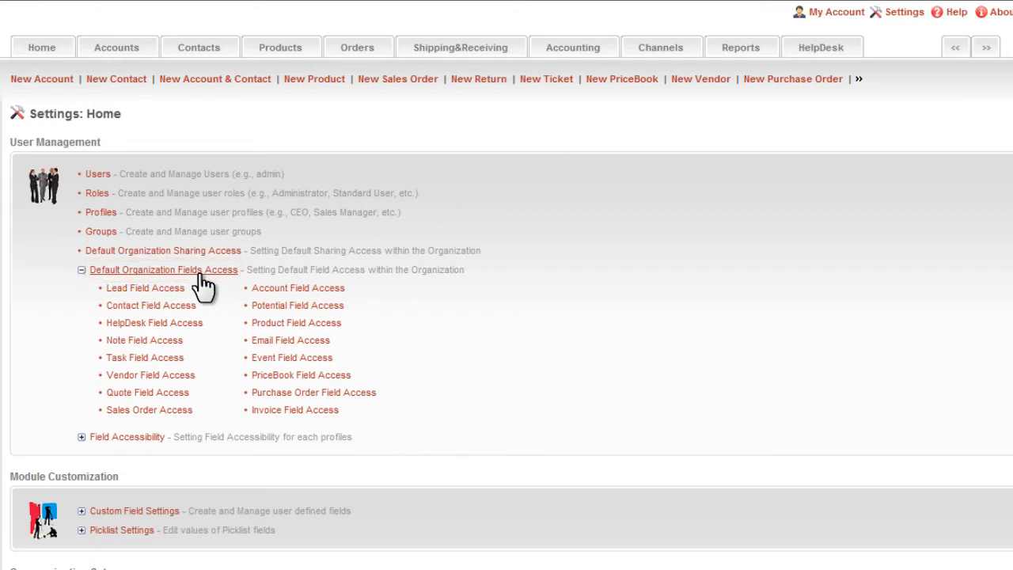
mouse_move(230, 307)
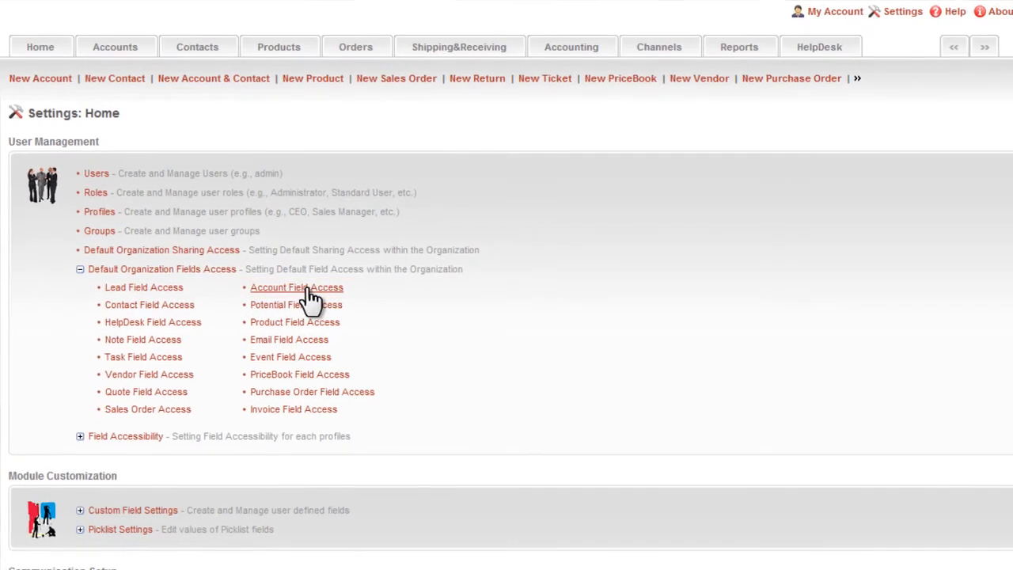
click(296, 287)
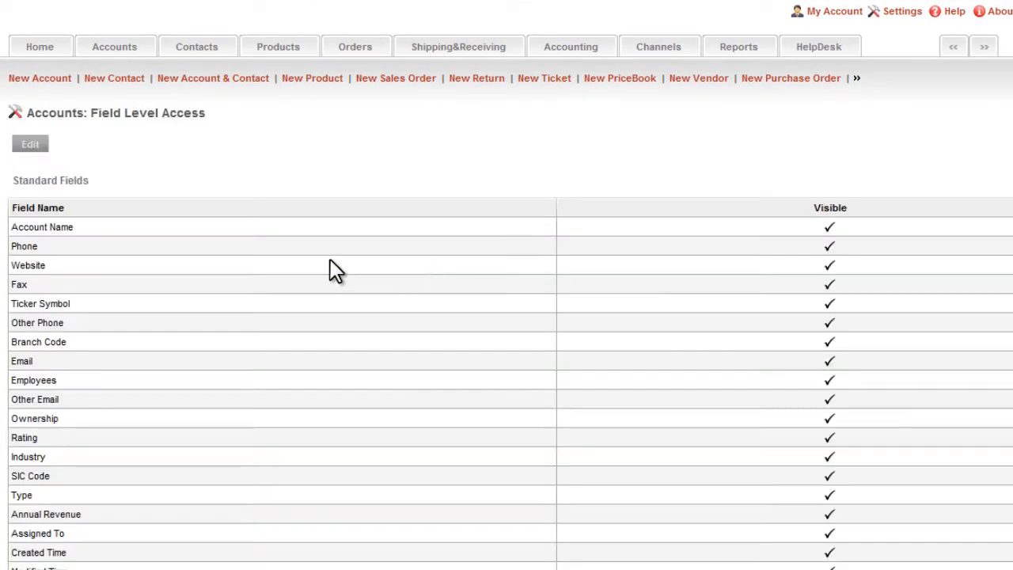
mouse_move(684, 358)
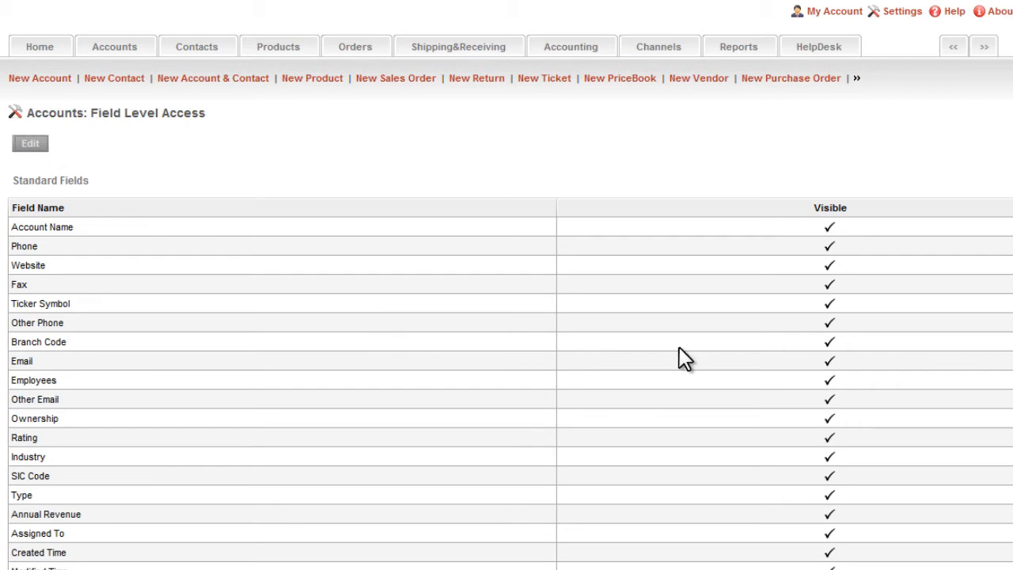
Hide Ticker Symbol and SIC Code on accounts, check the New Account form, return to Settings
click(29, 143)
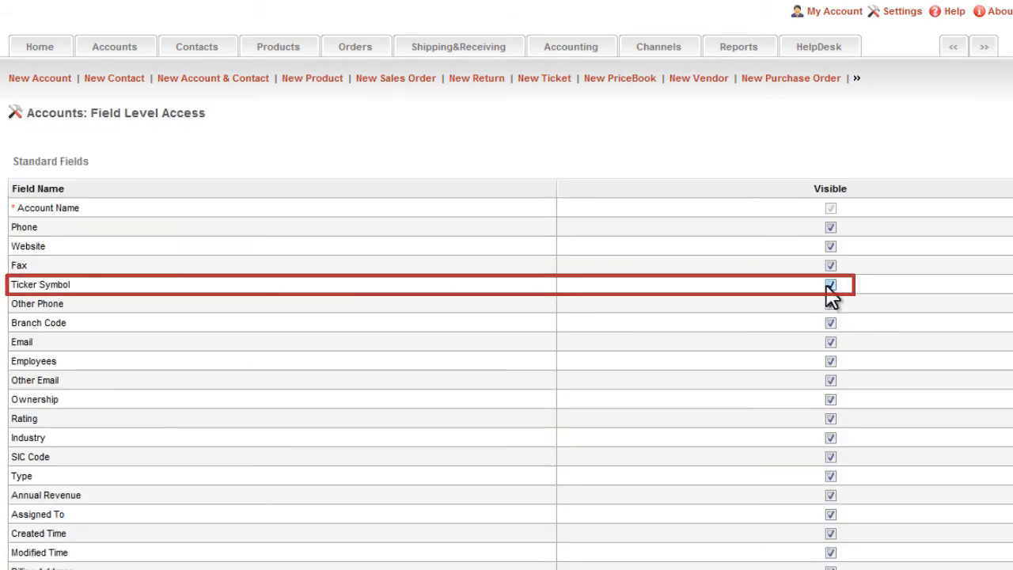
click(829, 284)
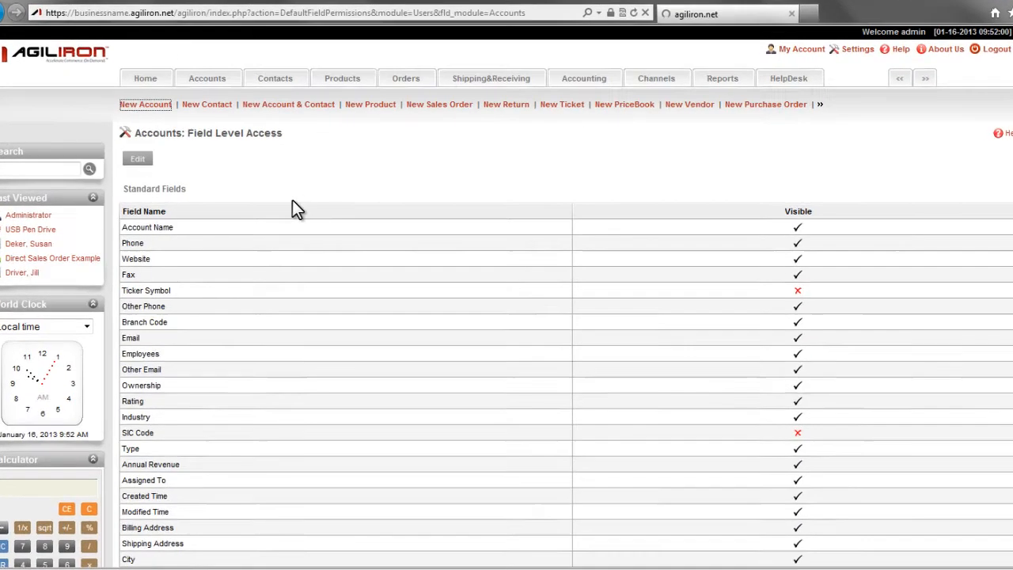
click(145, 104)
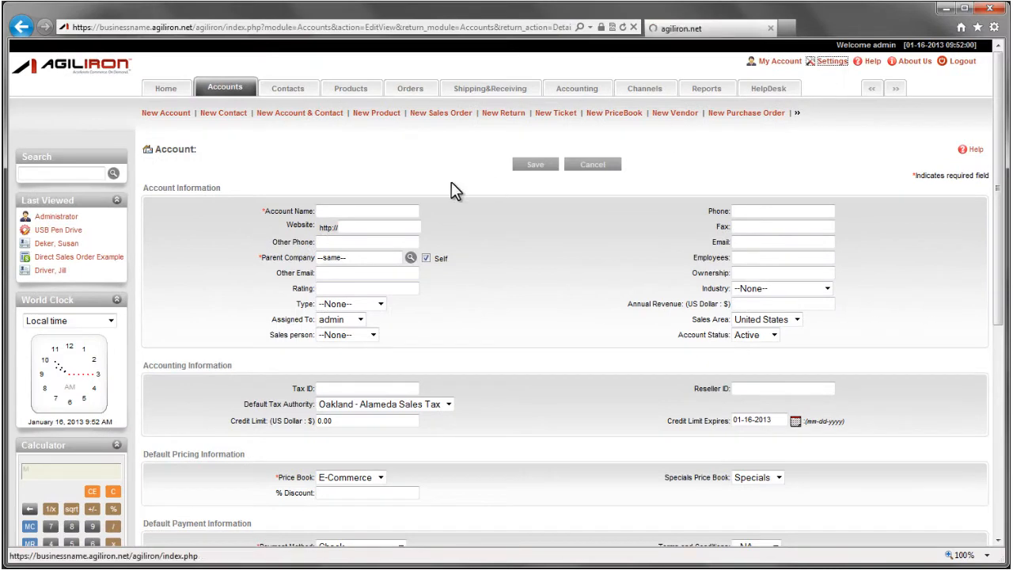
click(832, 60)
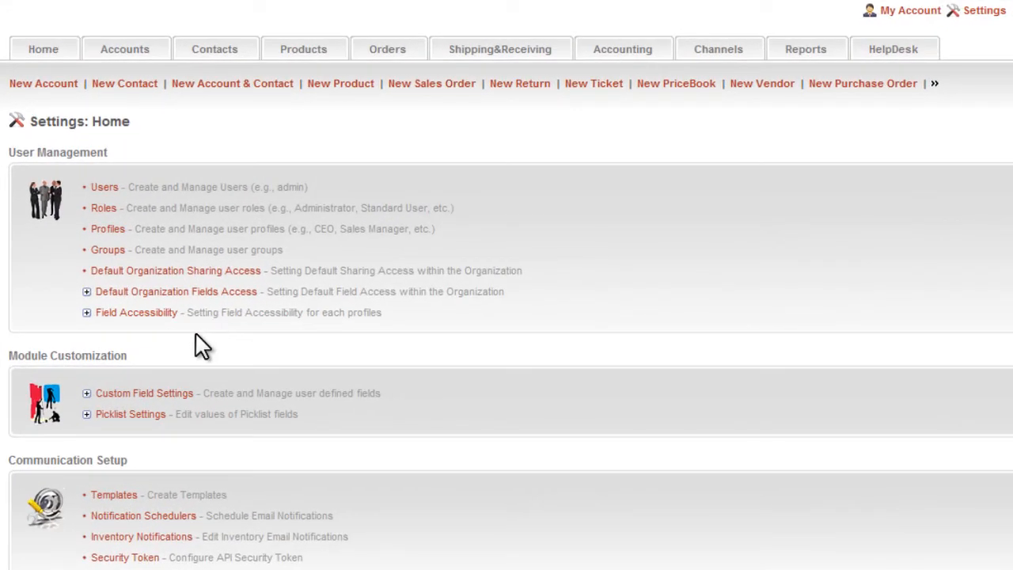
mouse_move(171, 340)
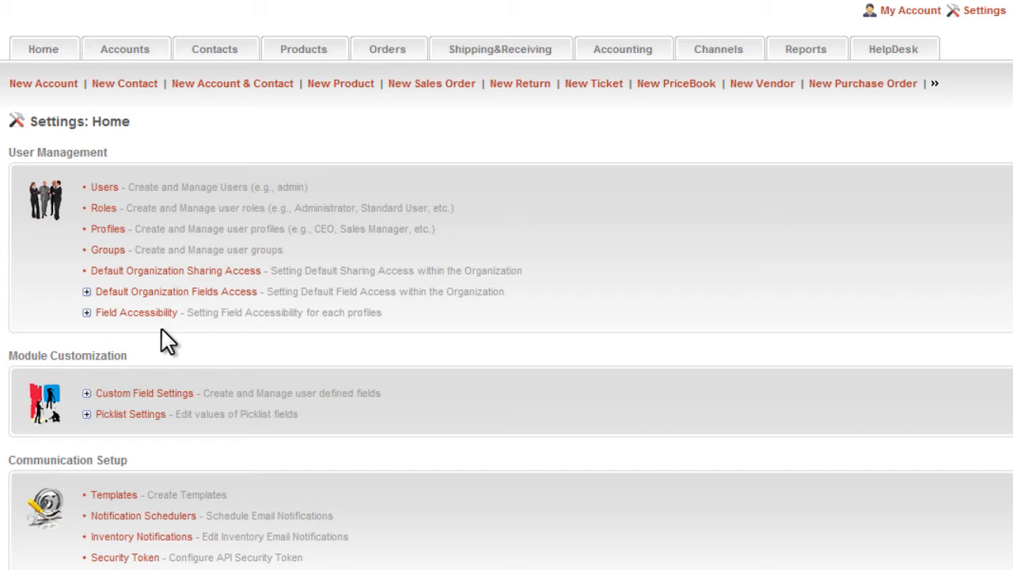
click(136, 312)
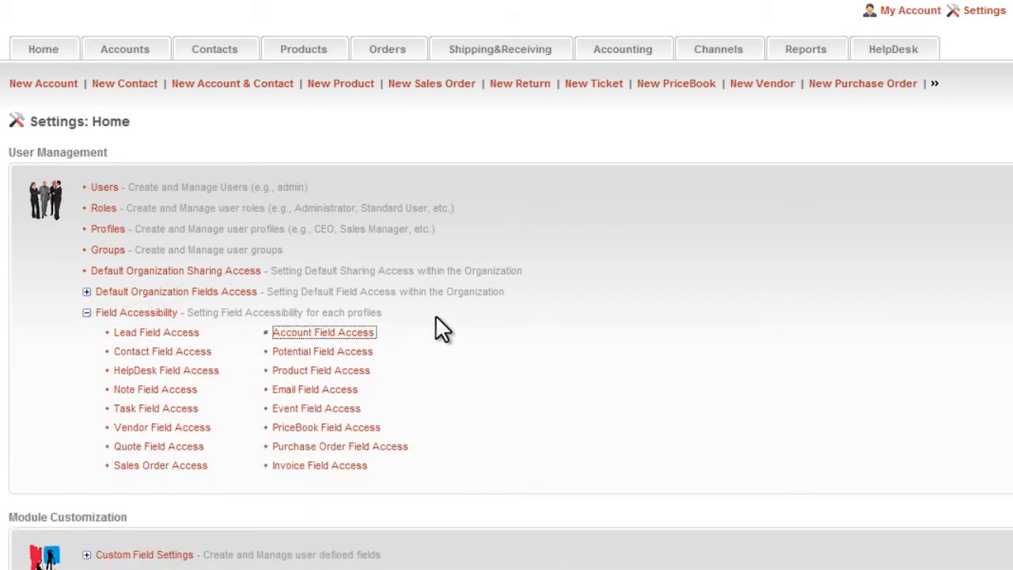
click(108, 228)
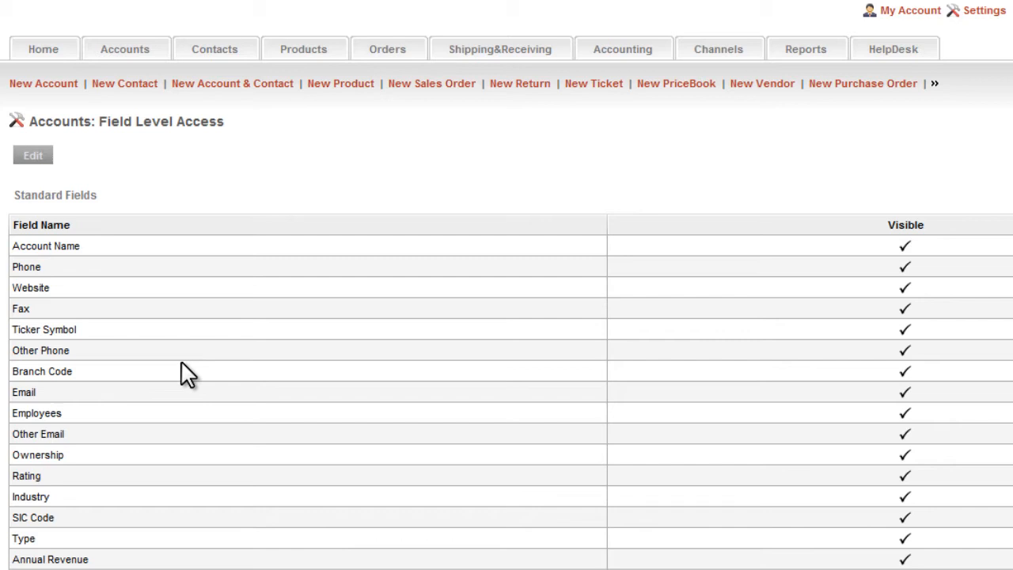
mouse_move(995, 82)
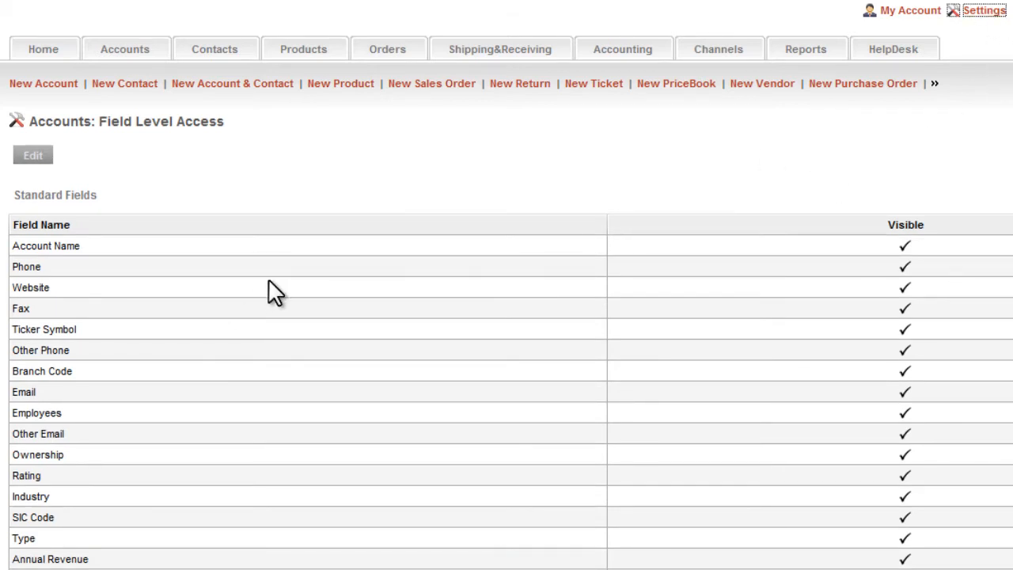
click(984, 10)
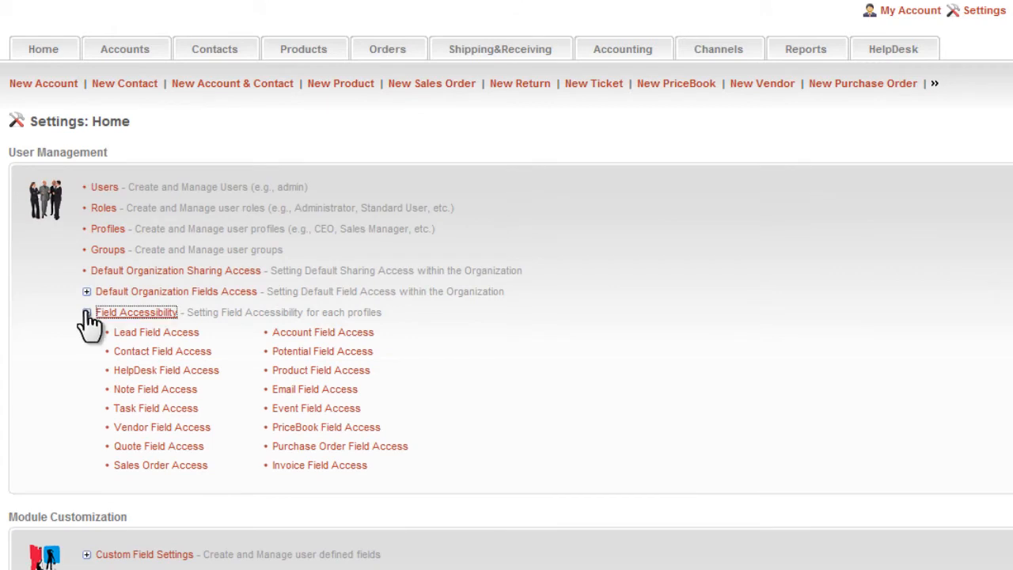
click(85, 312)
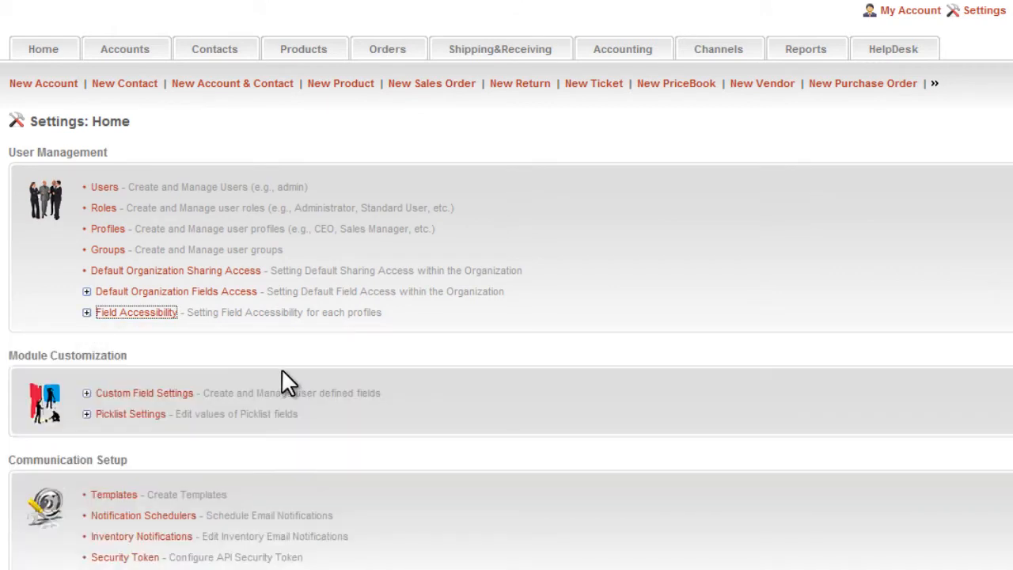
mouse_move(275, 392)
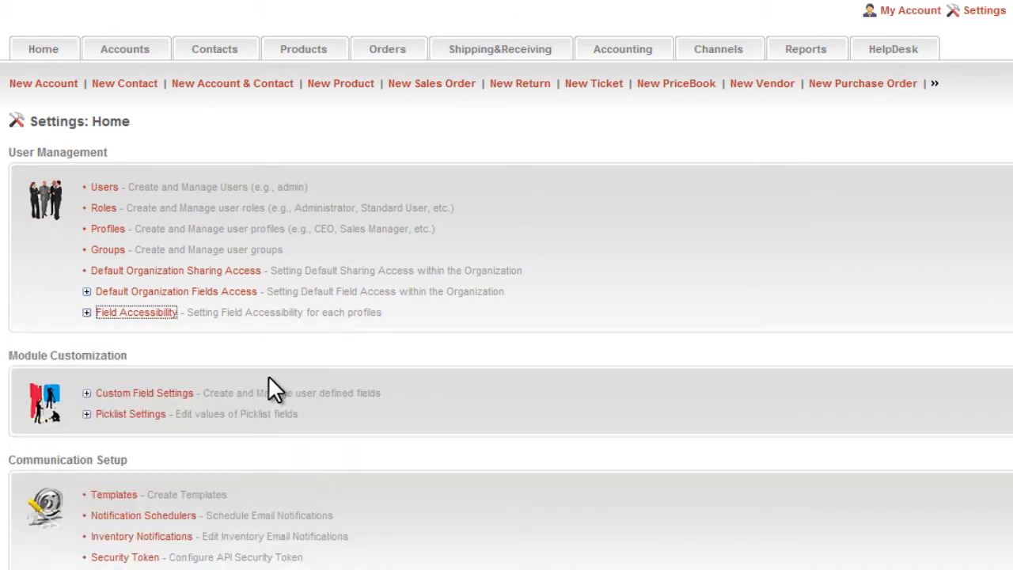
mouse_move(291, 413)
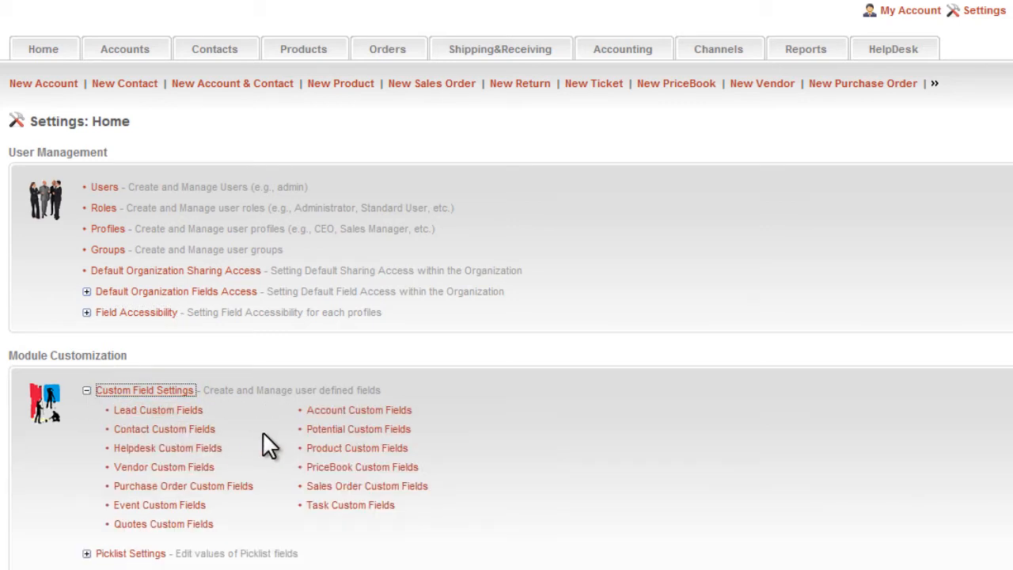
mouse_move(272, 472)
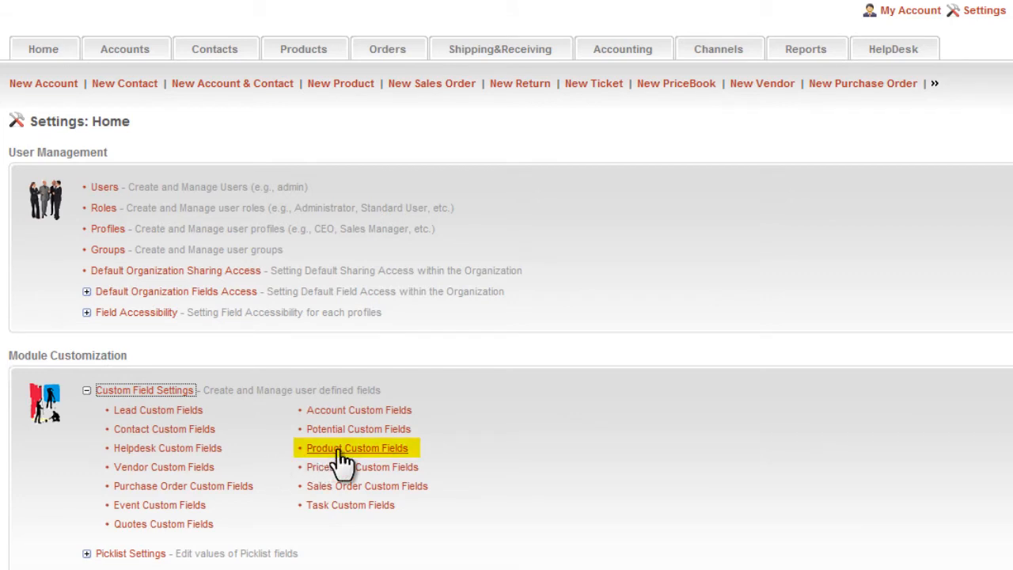
In Product Custom Fields, draft a new Pick List field with Allow Multi Select enabled
click(358, 448)
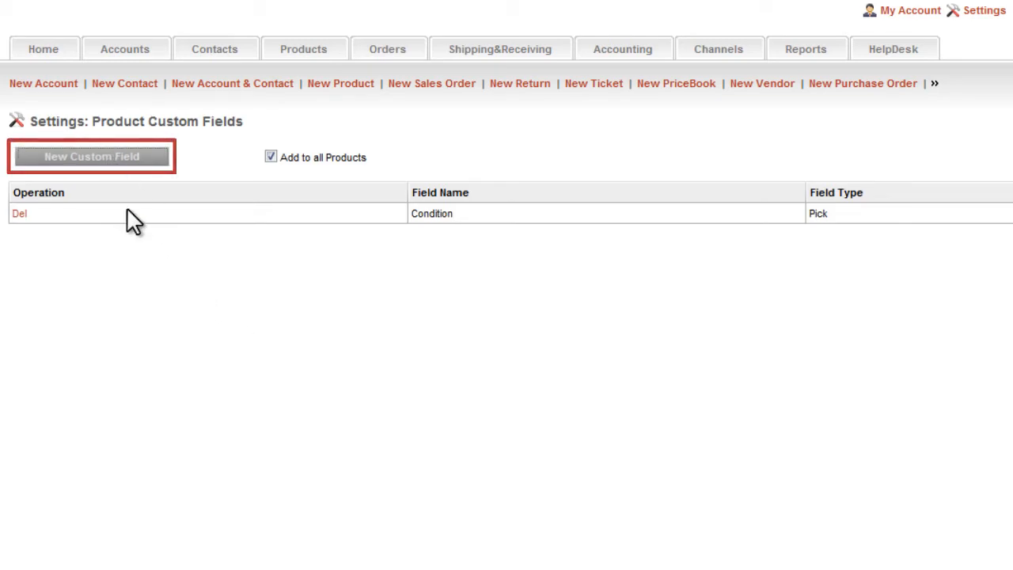
click(90, 157)
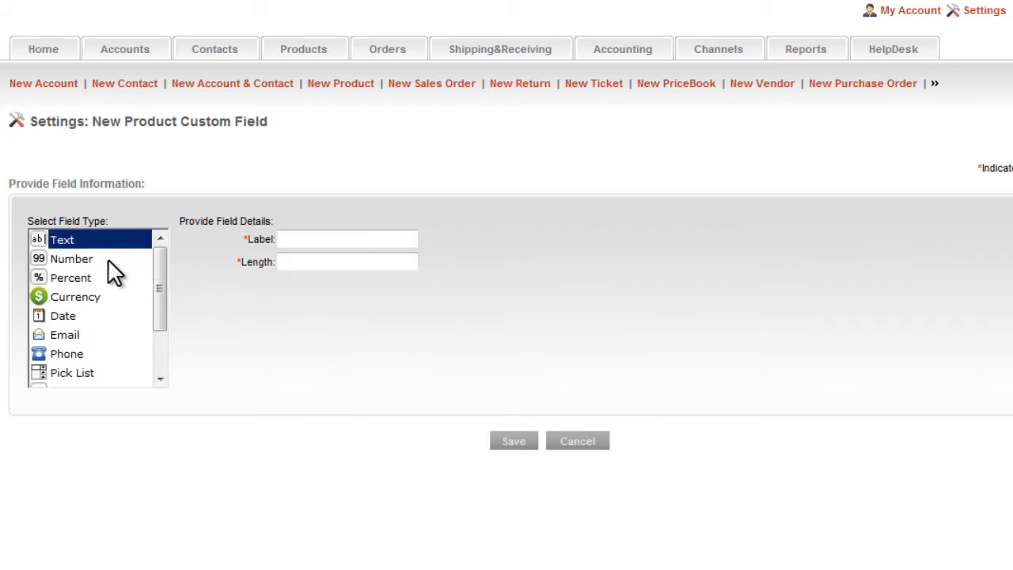
mouse_move(98, 309)
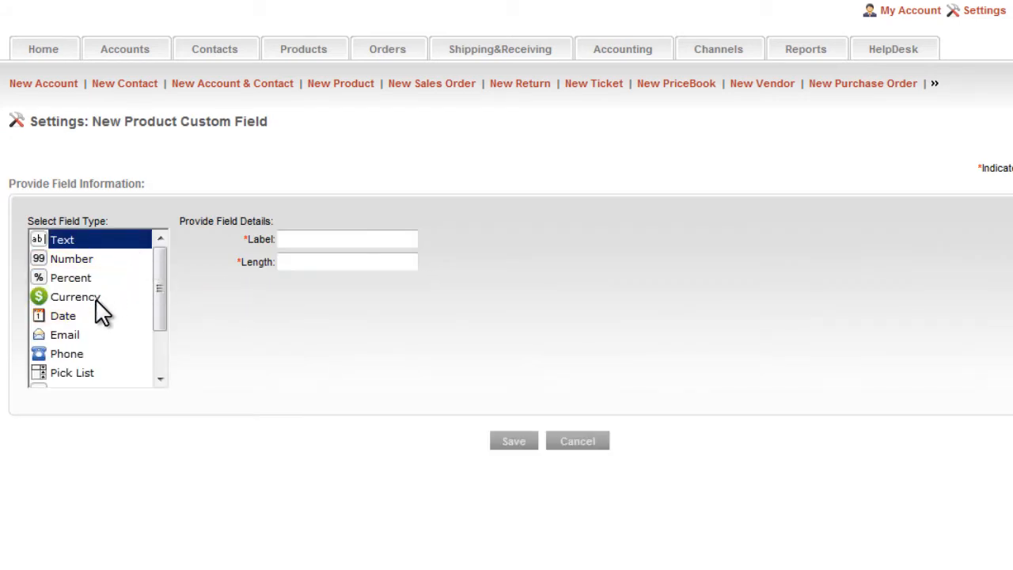
click(73, 374)
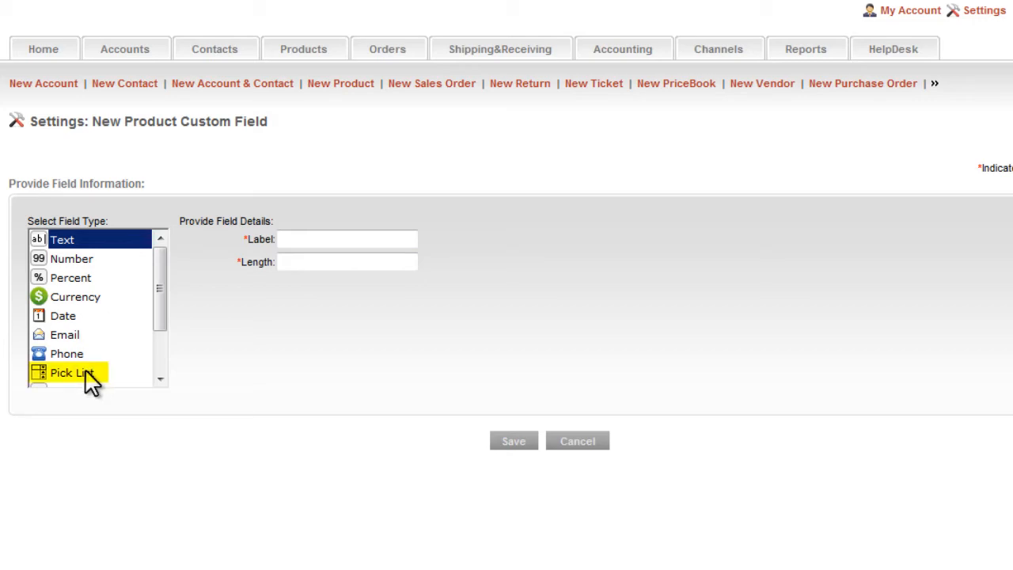
click(72, 372)
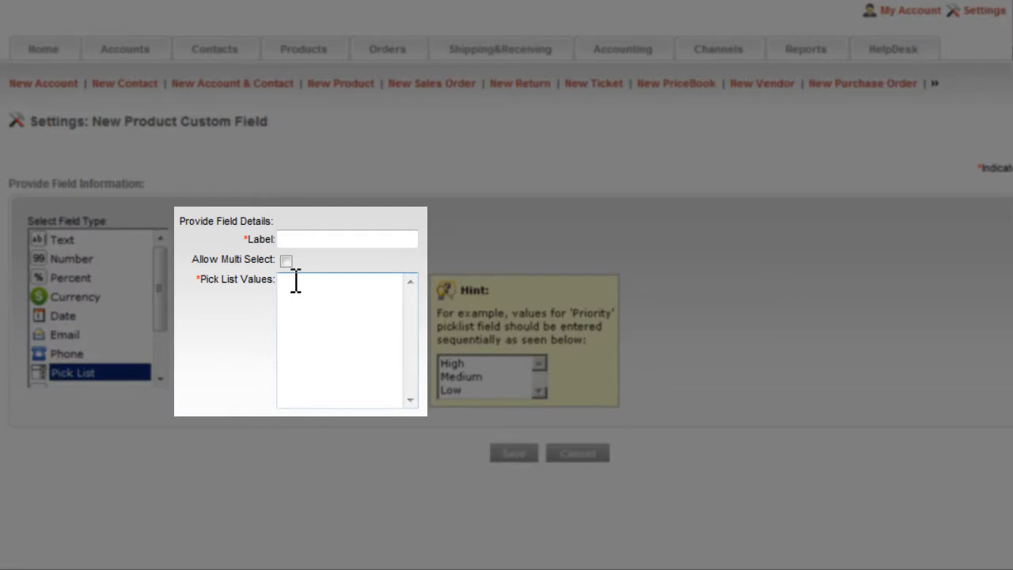
mouse_move(295, 343)
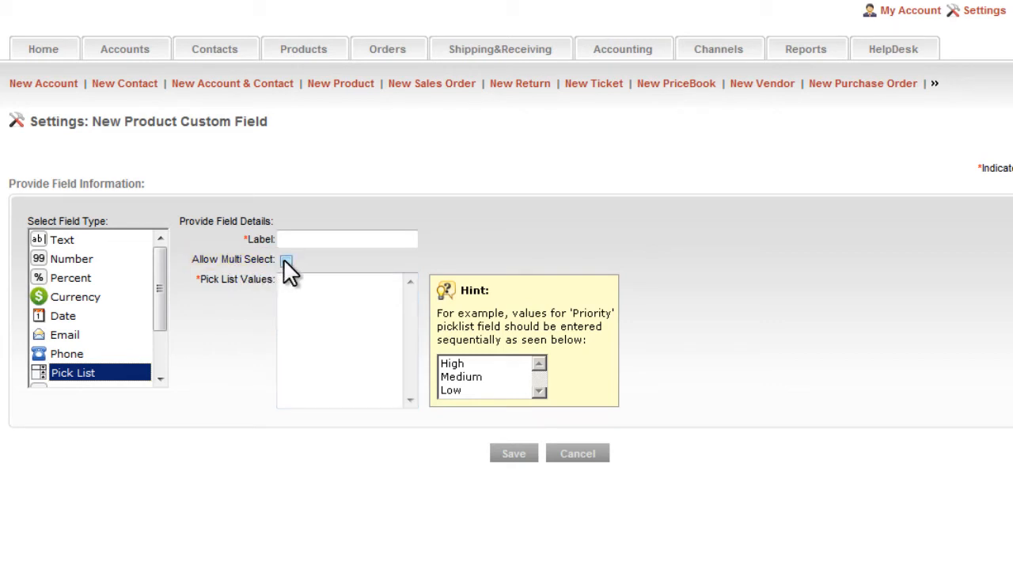
click(285, 260)
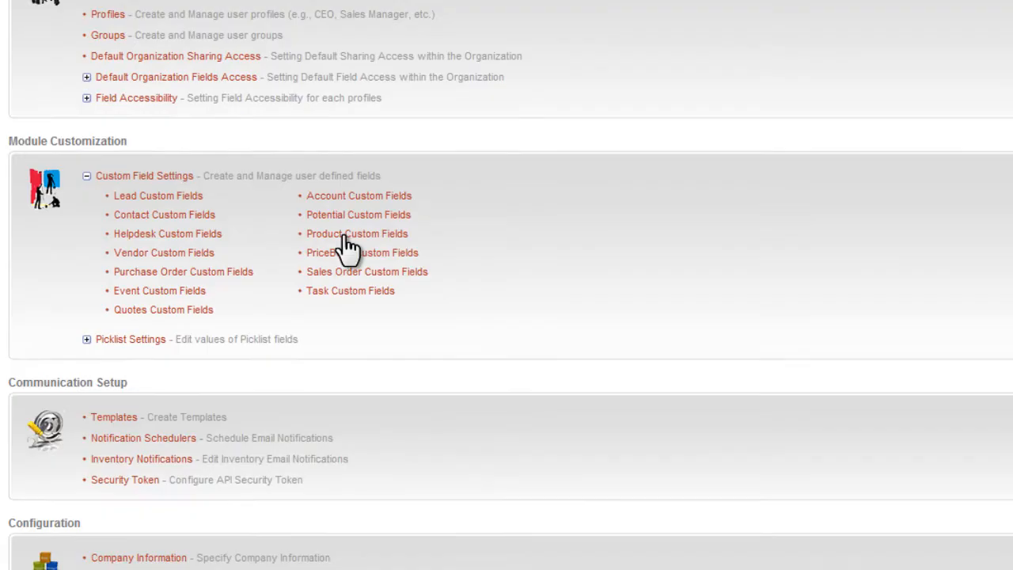
Reach the Account Picklist Fields page via Picklist Settings > Edit Account PickList
click(85, 176)
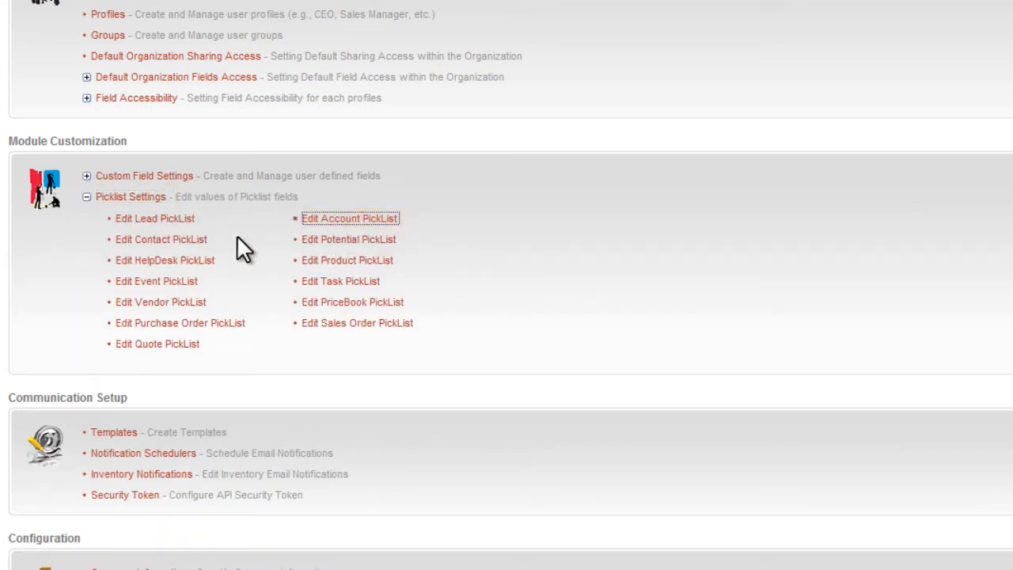
click(348, 218)
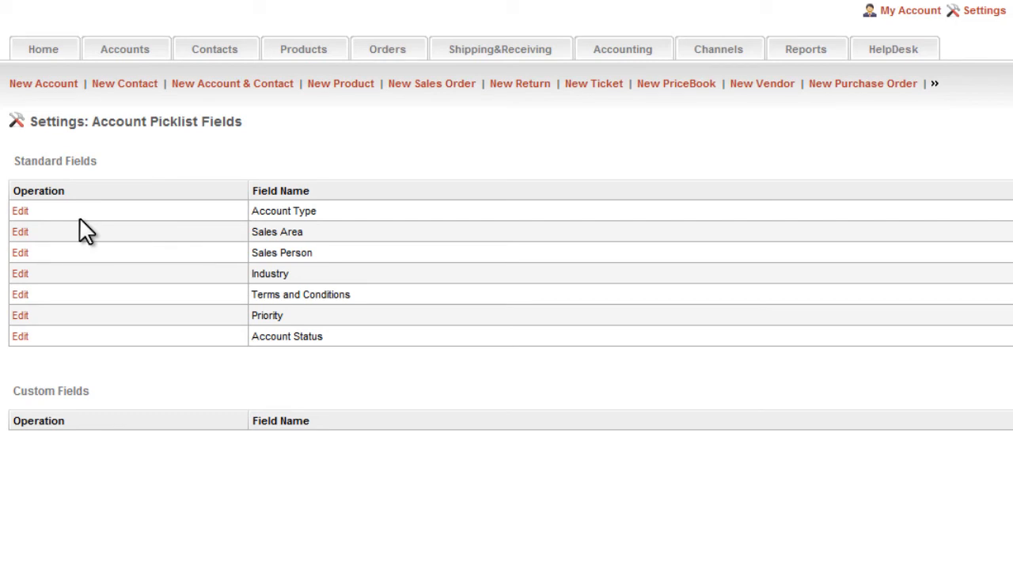
mouse_move(19, 231)
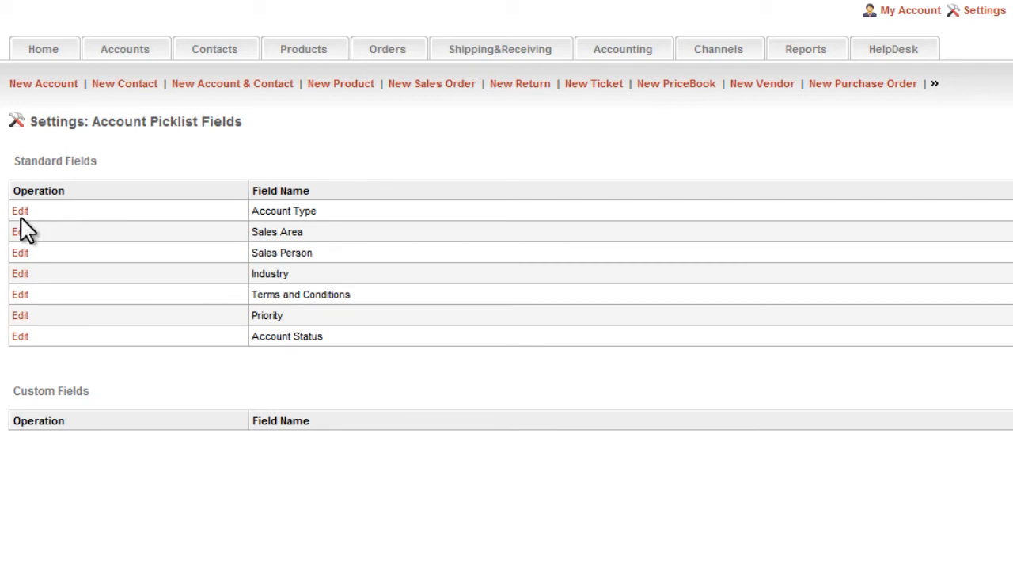
Append Government and Employee to the Account Type picklist values and save
click(19, 211)
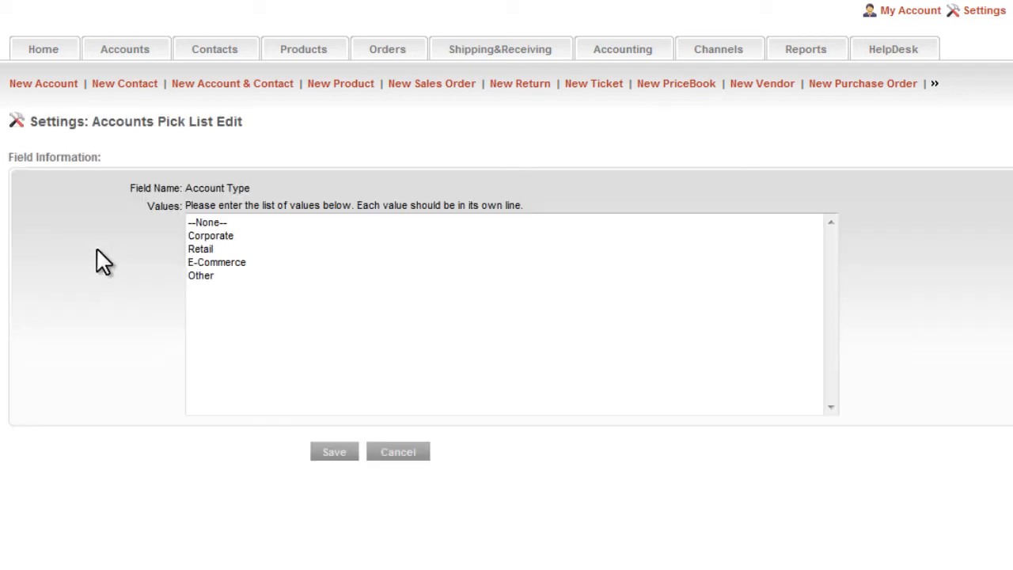
click(231, 281)
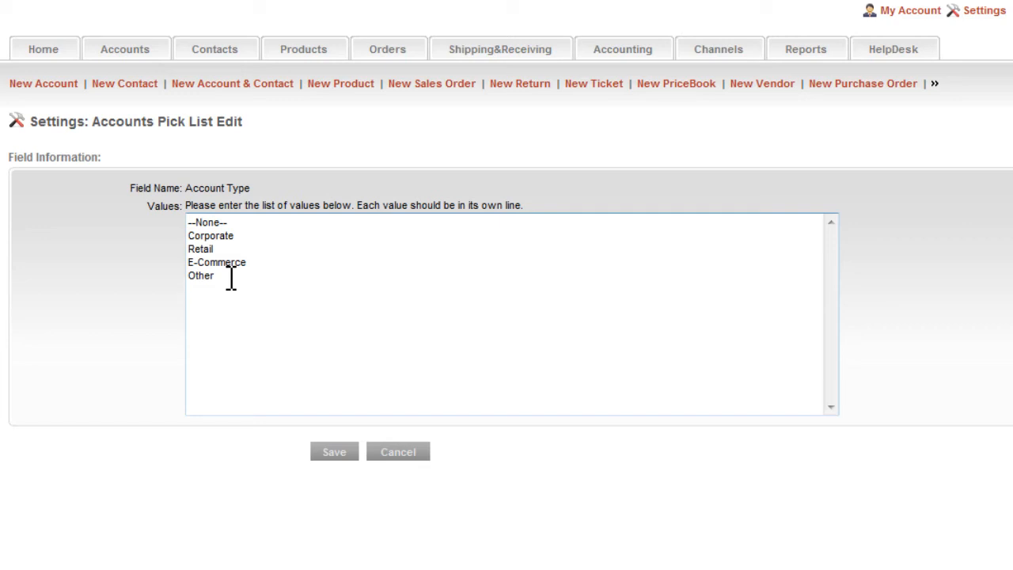
text(Government)
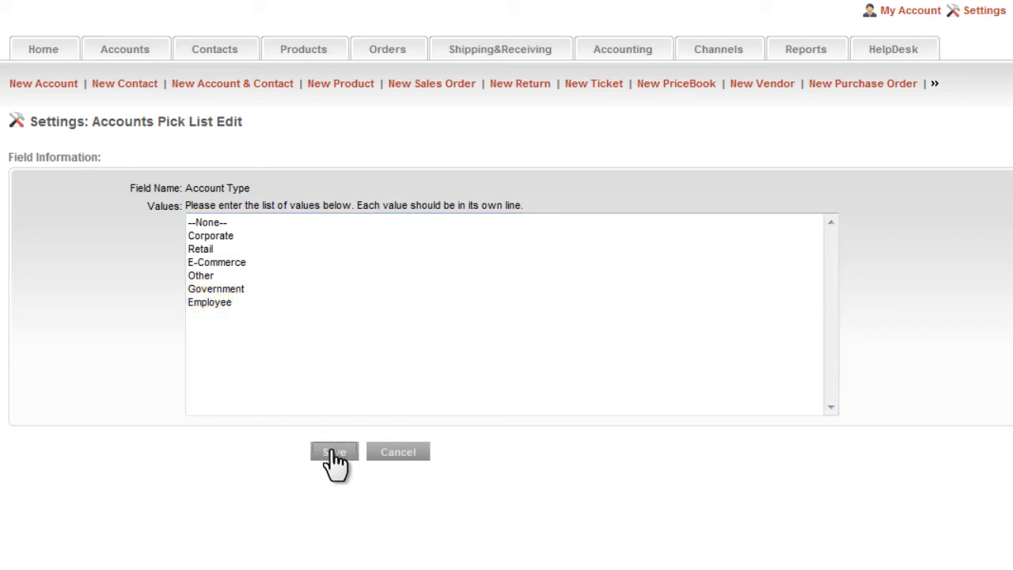
click(332, 452)
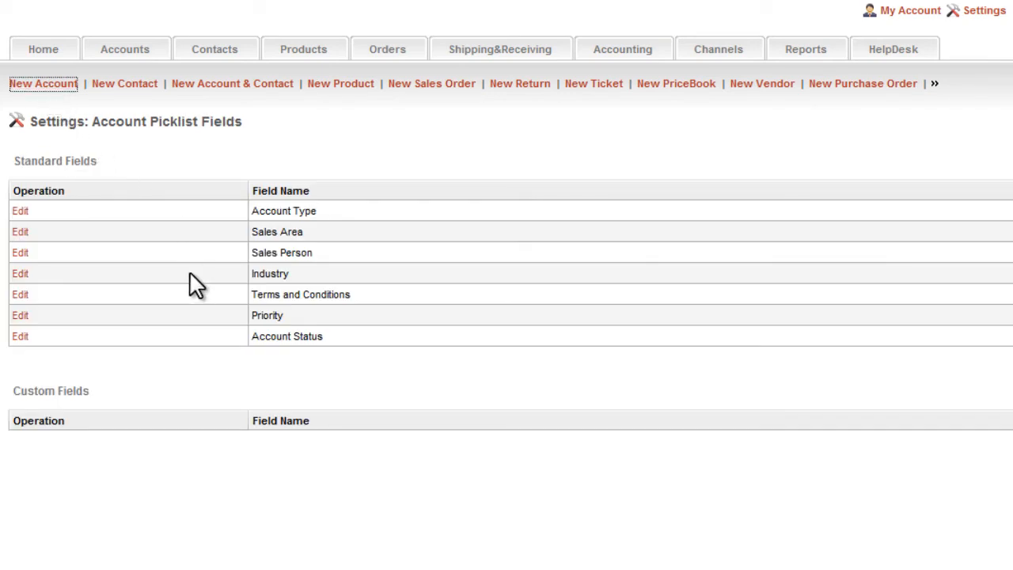
Start a New Account and confirm Government and Employee appear in the Type list
click(44, 82)
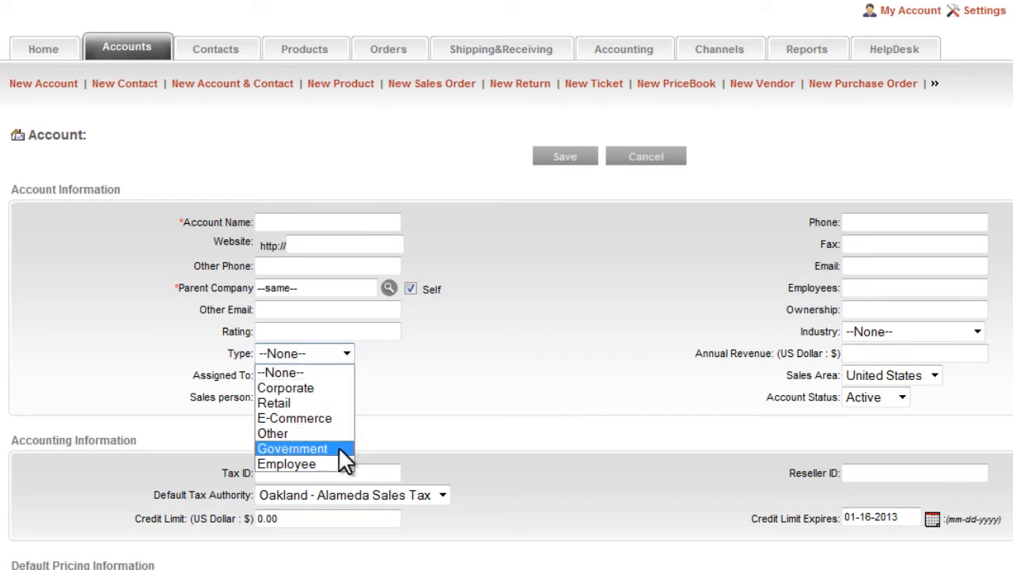
mouse_move(415, 464)
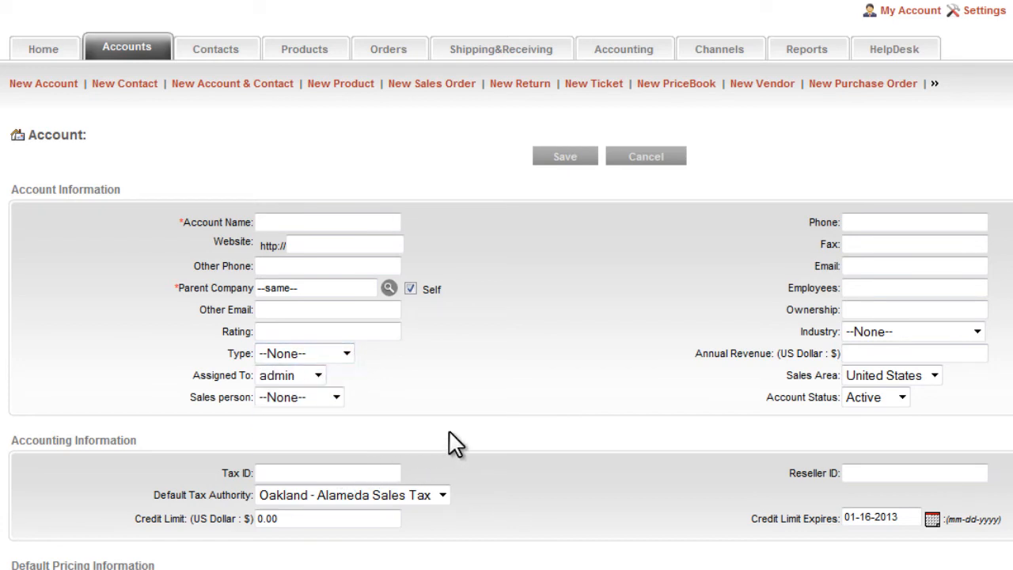
mouse_move(630, 304)
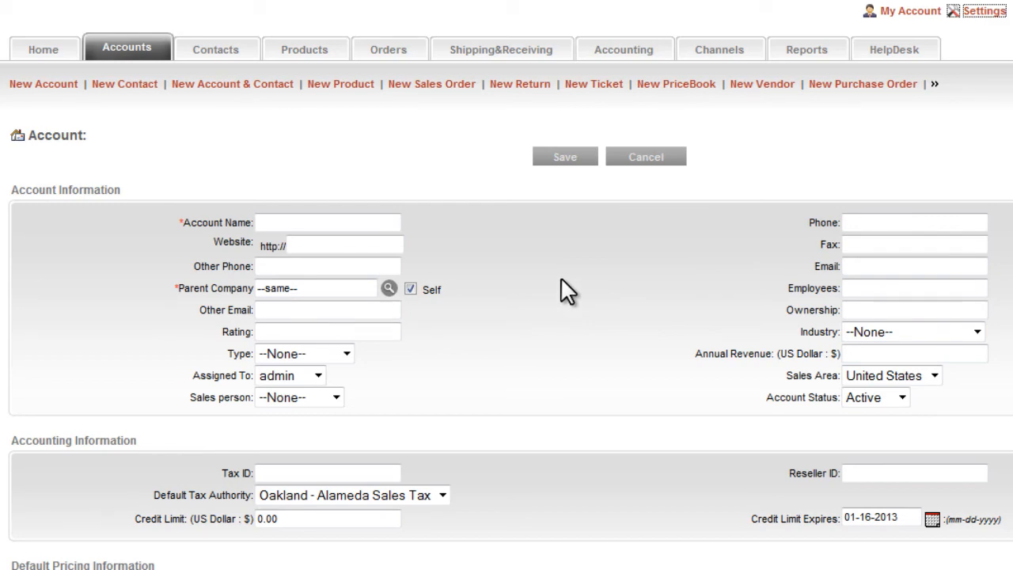
Return to Settings home and scroll to the Communication Setup and Configuration sections
click(984, 9)
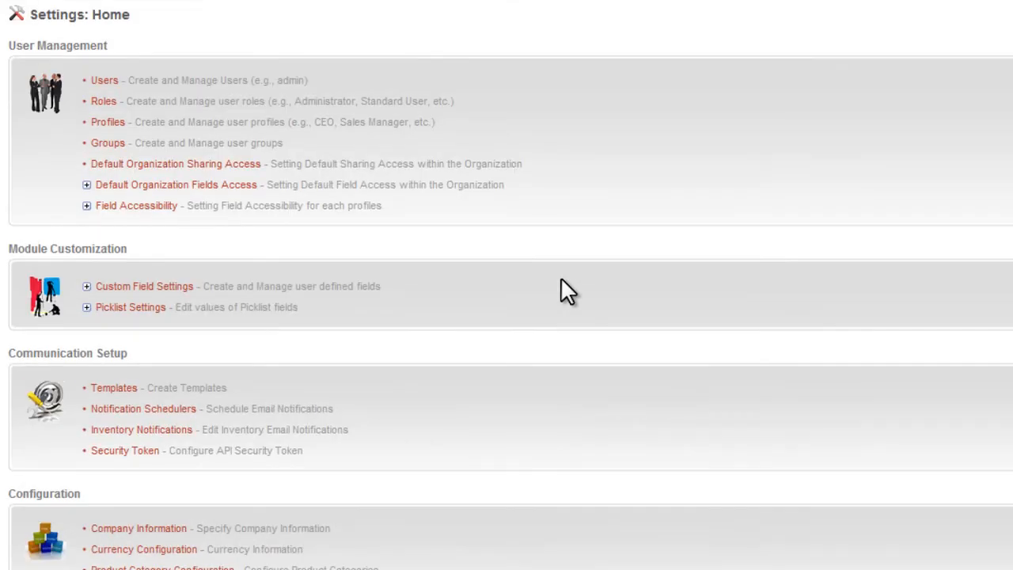
scroll(down, 3)
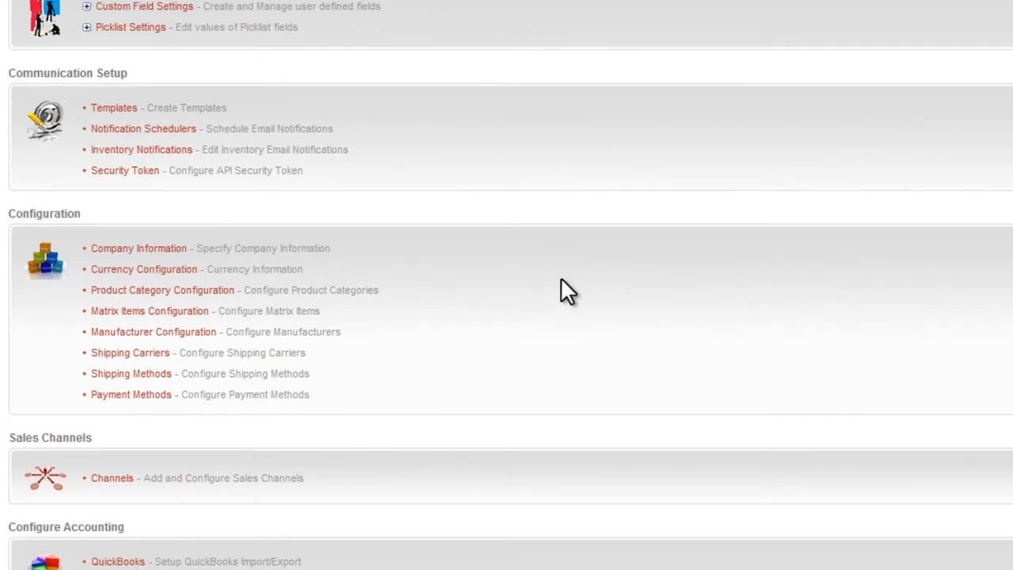
mouse_move(331, 128)
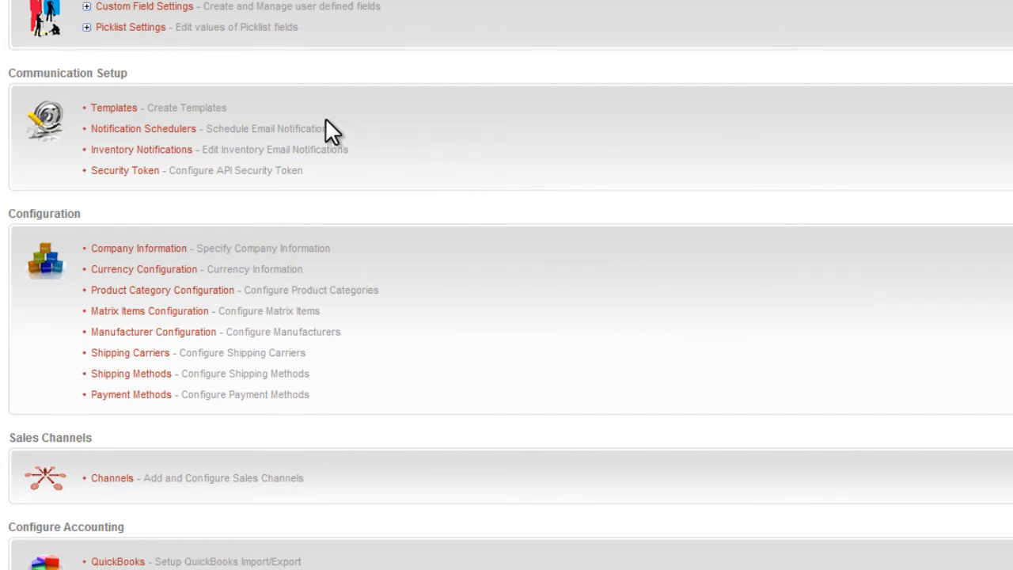
mouse_move(250, 118)
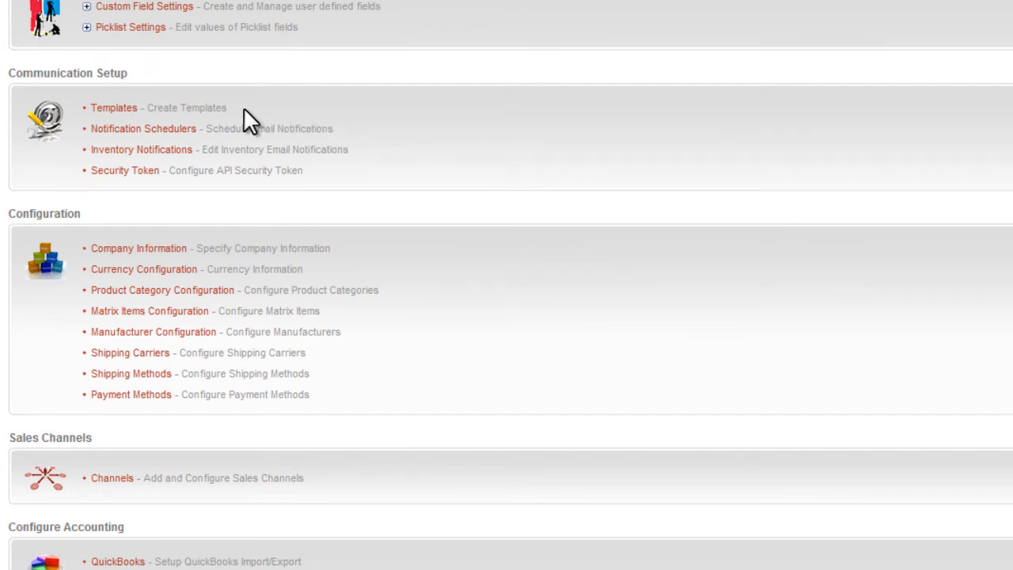
mouse_move(250, 119)
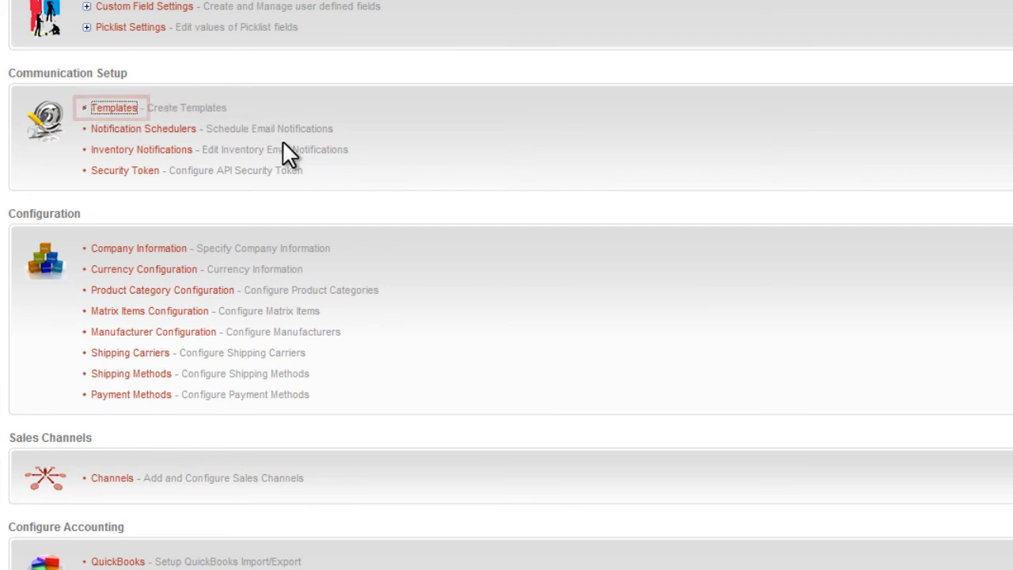
Create a new email template whose body begins 'Dear $contacts_firstname' via the Contact: First Name merge field
click(114, 107)
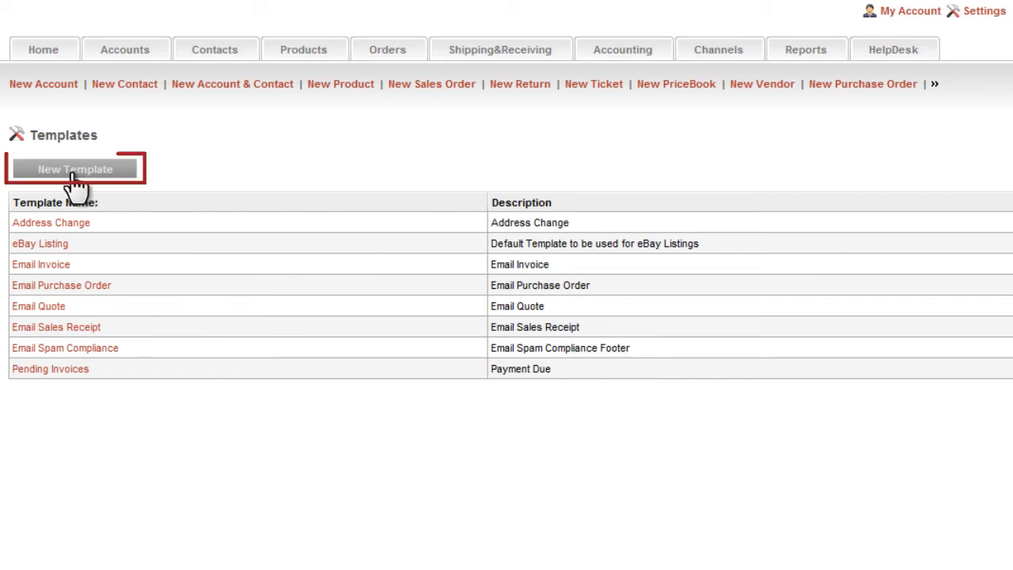
click(75, 168)
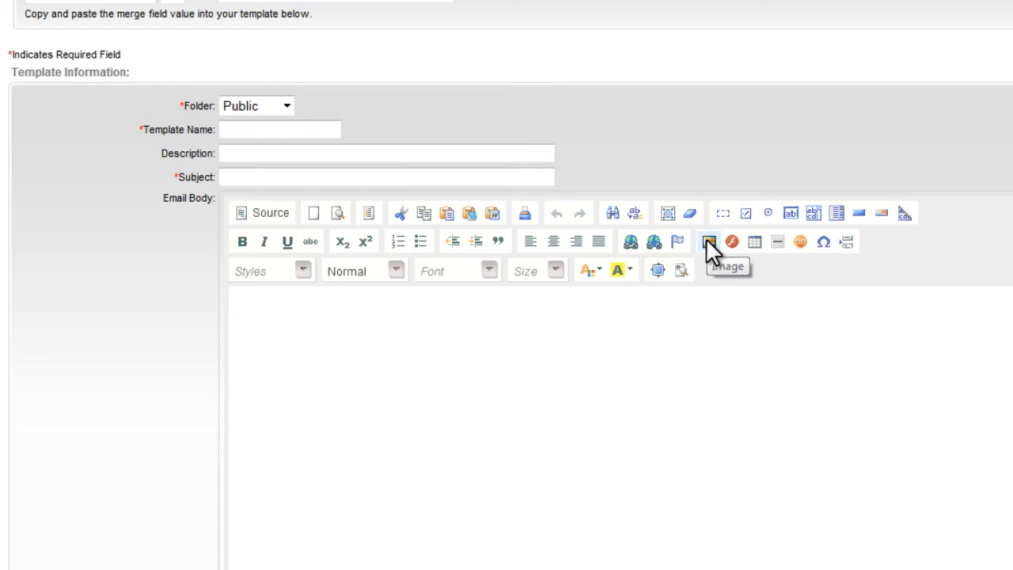
mouse_move(478, 335)
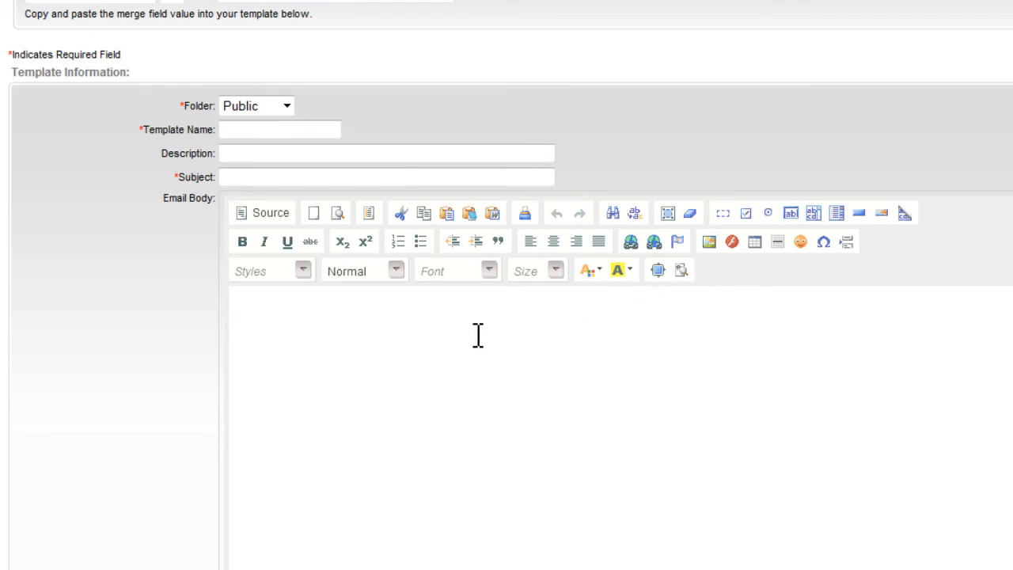
click(87, 101)
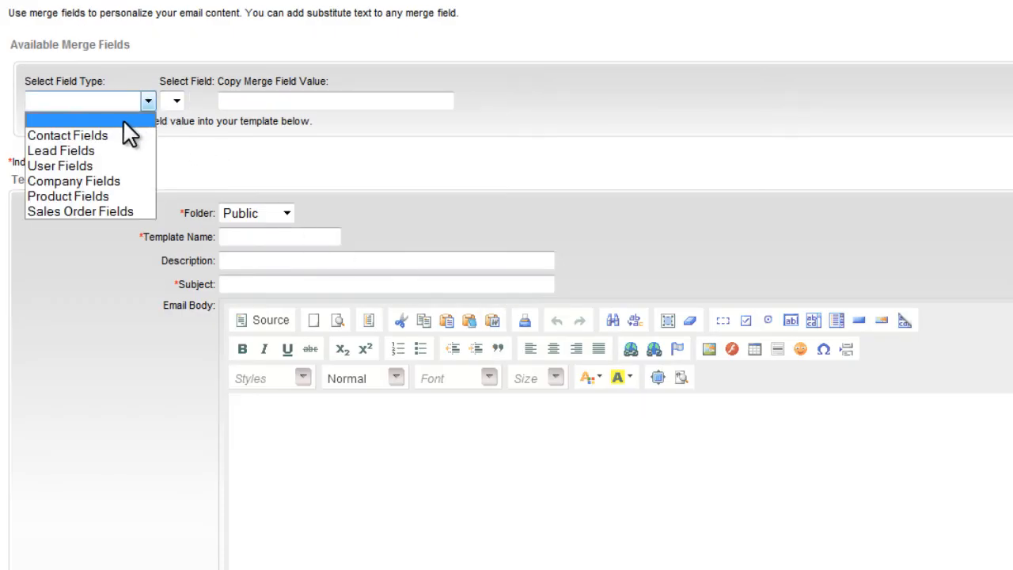
click(67, 134)
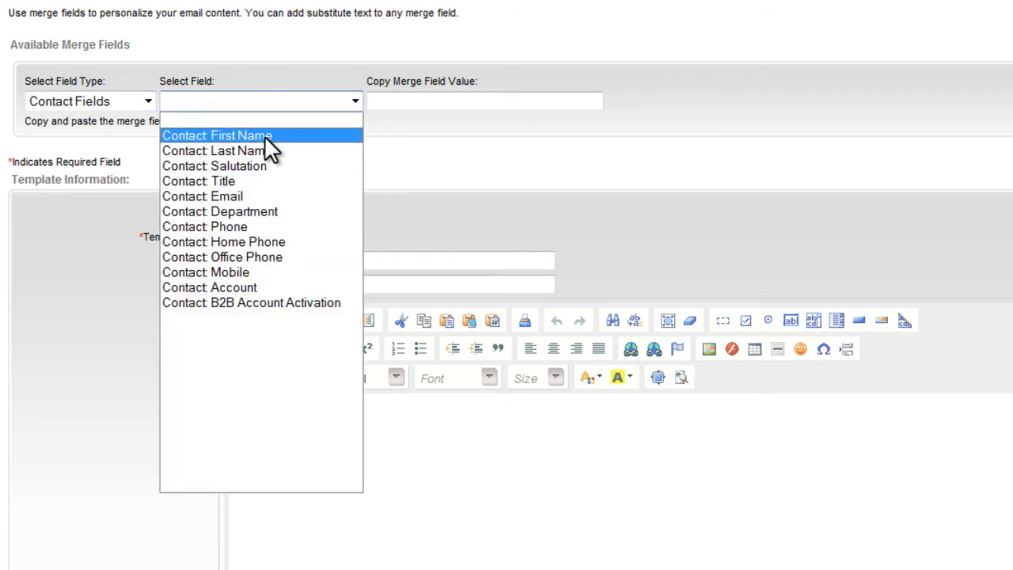
click(215, 134)
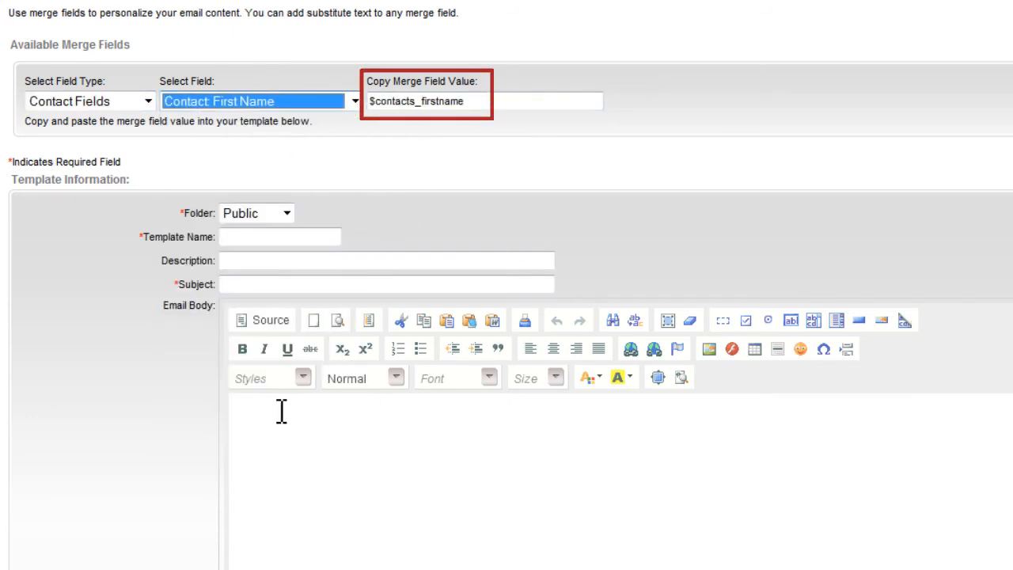
text(Dear $contacts_firstname)
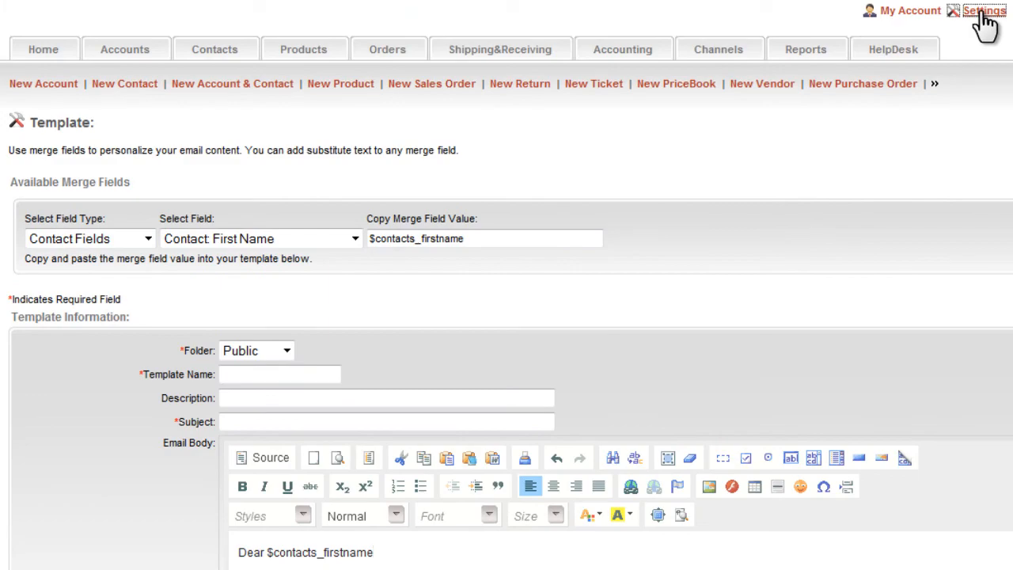
Abandon the unsaved template draft and bring Communication Setup into view on Settings home
click(985, 9)
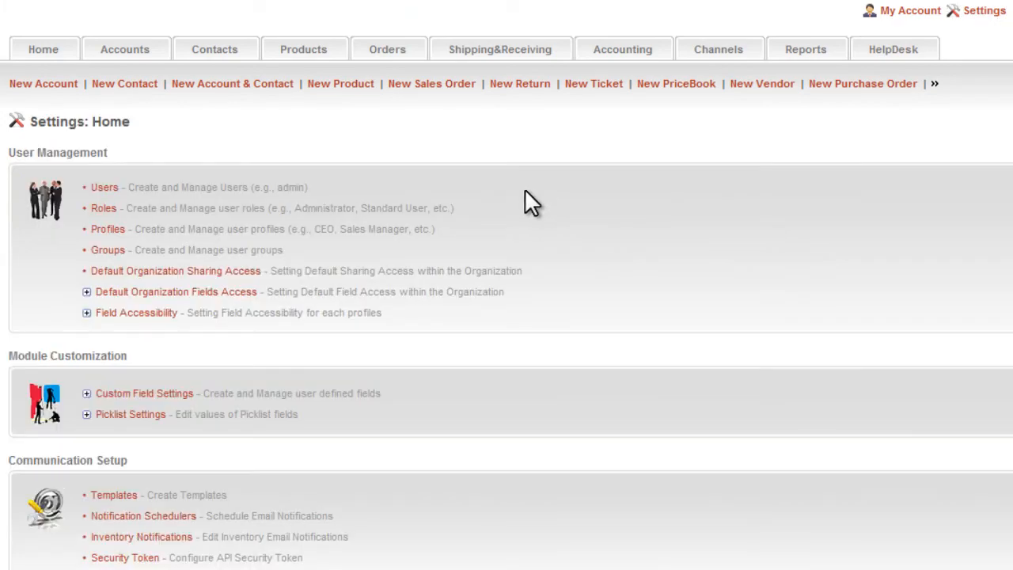
scroll(down, 3)
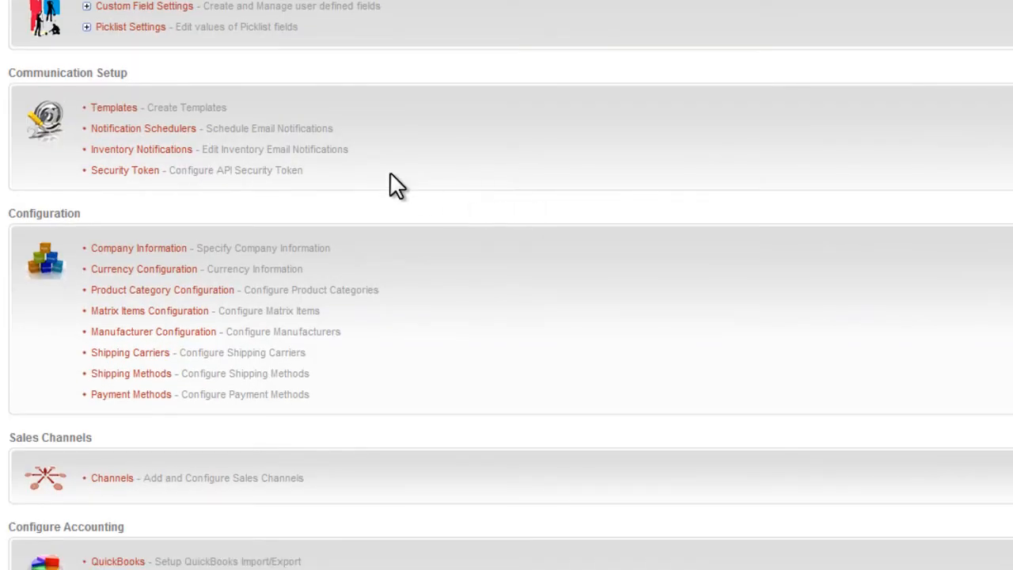
mouse_move(307, 151)
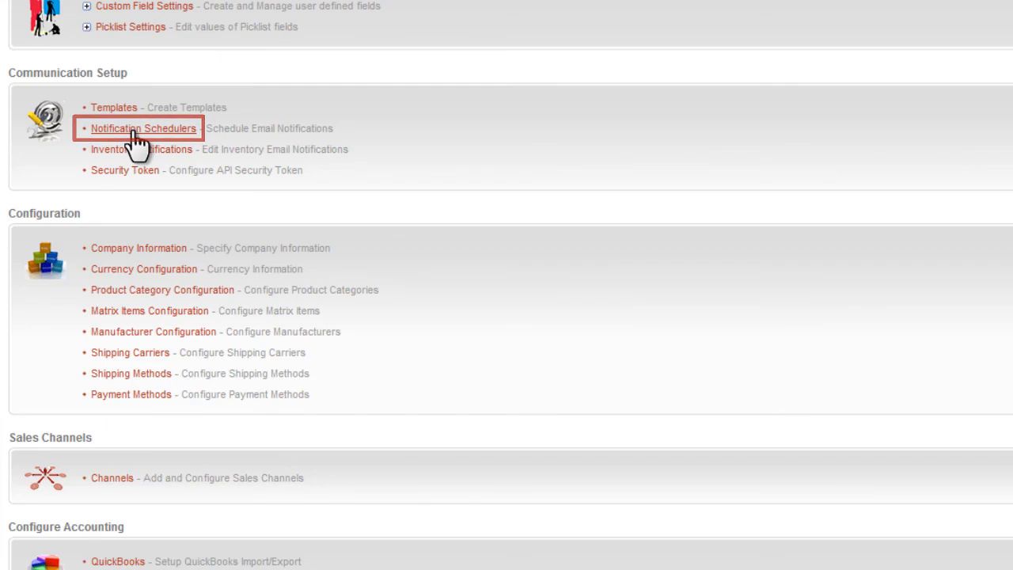
Reach the Send Order Confirmation Notification editor from General Notifications under Notification Schedulers
click(143, 128)
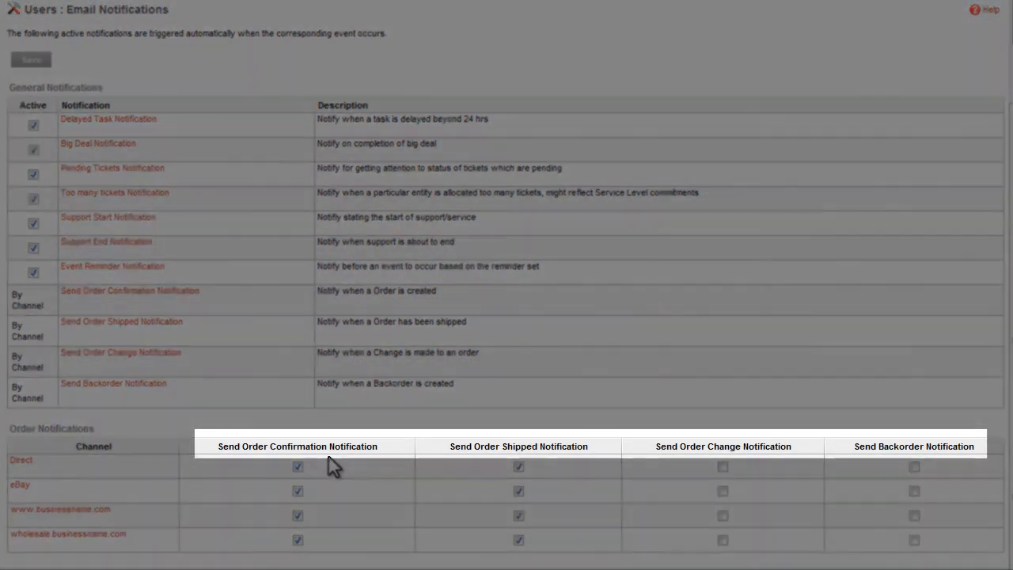
mouse_move(601, 467)
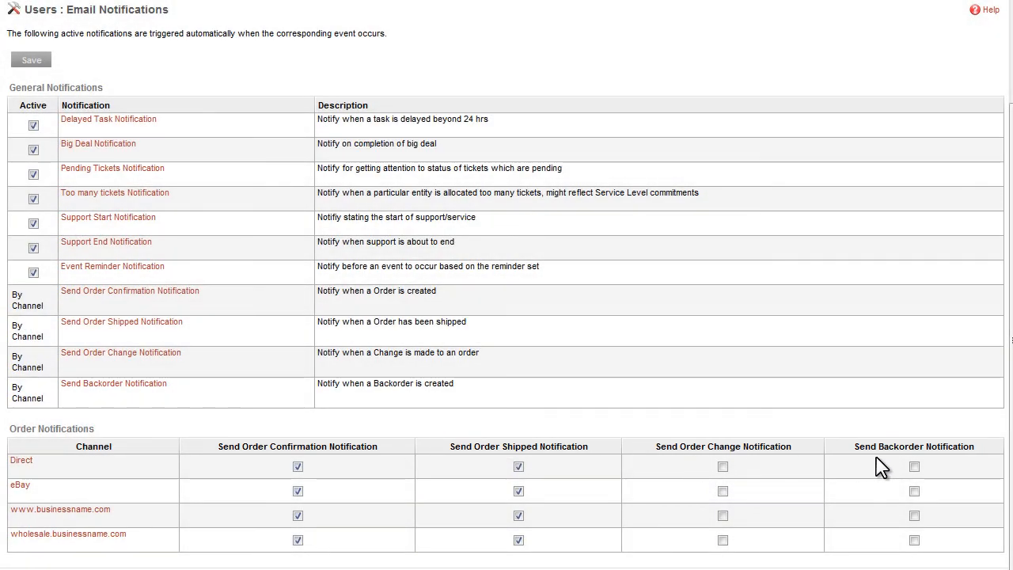
mouse_move(159, 313)
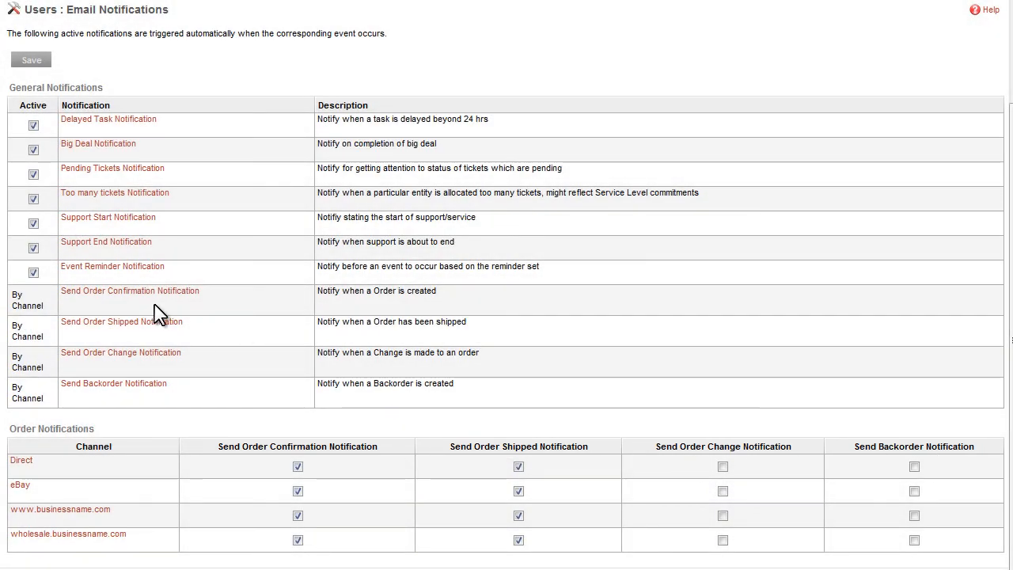
scroll(down, 3)
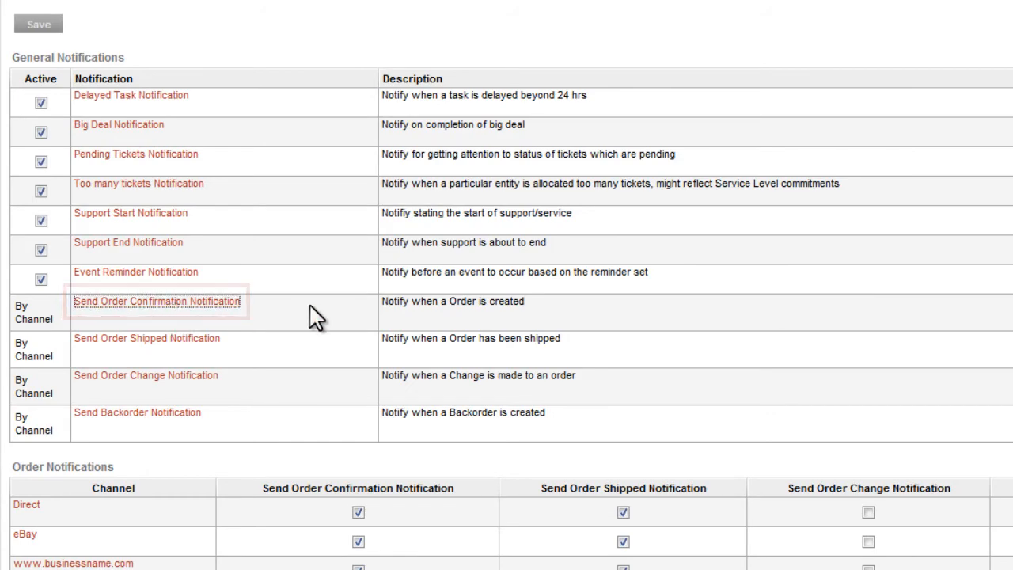
click(155, 301)
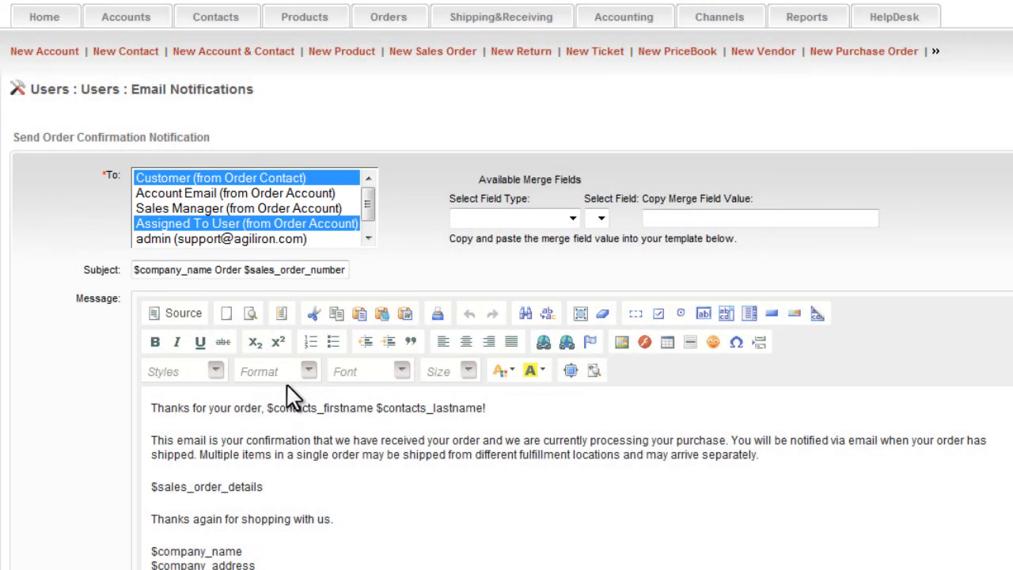
click(332, 408)
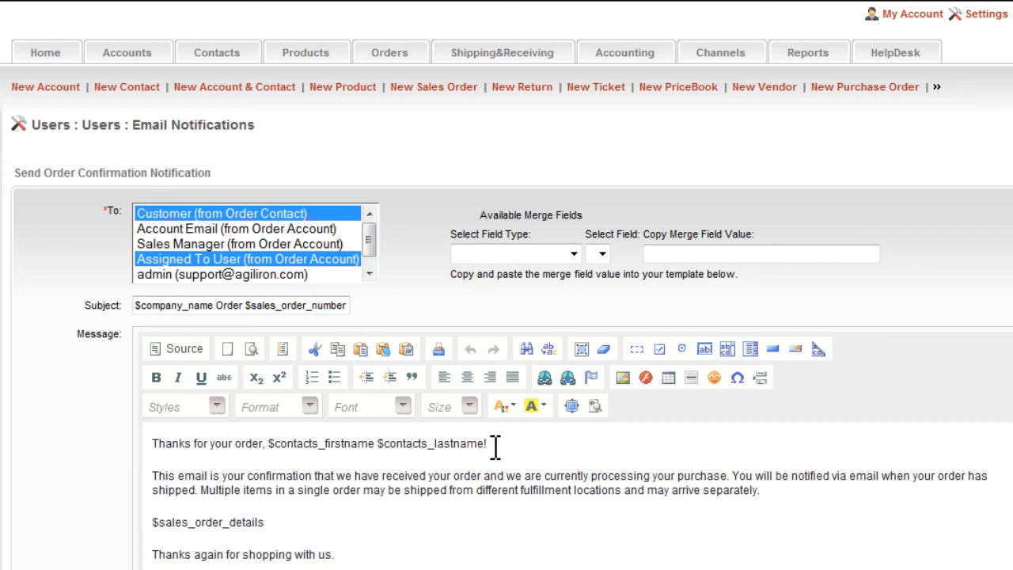
mouse_move(985, 12)
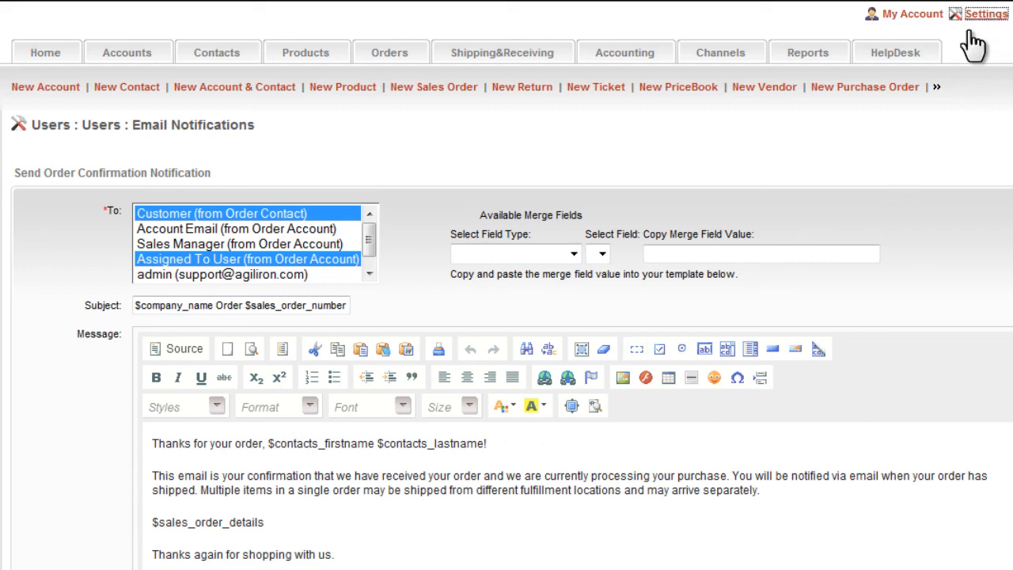
Go back to Settings home and bring the Configure Accounting section into view
click(986, 13)
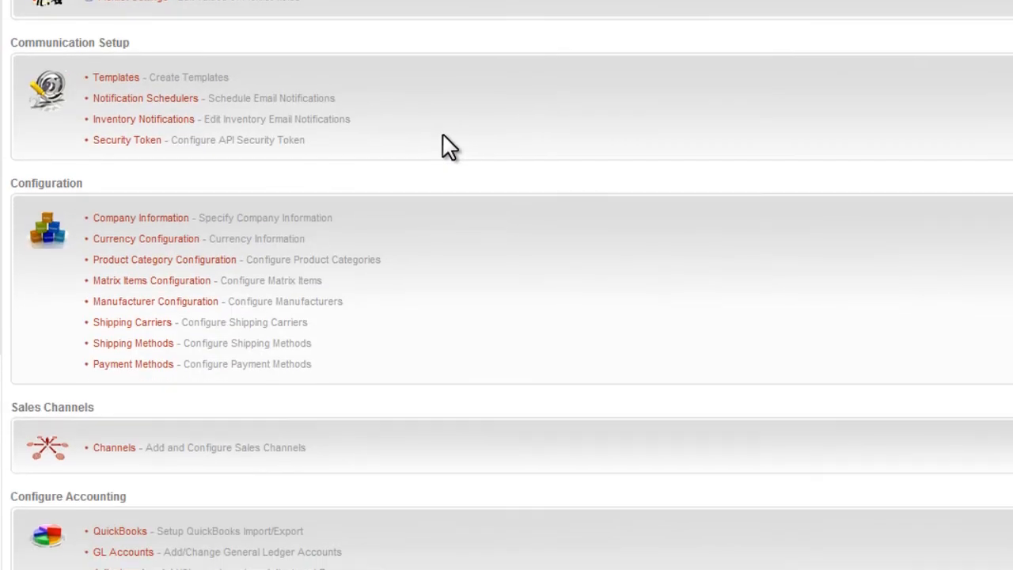
scroll(down, 3)
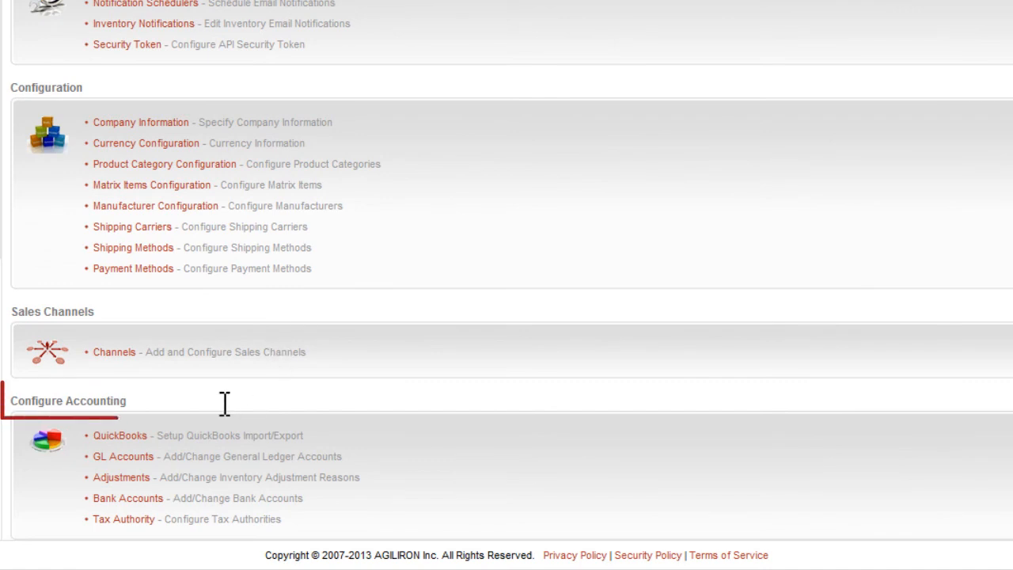
mouse_move(99, 424)
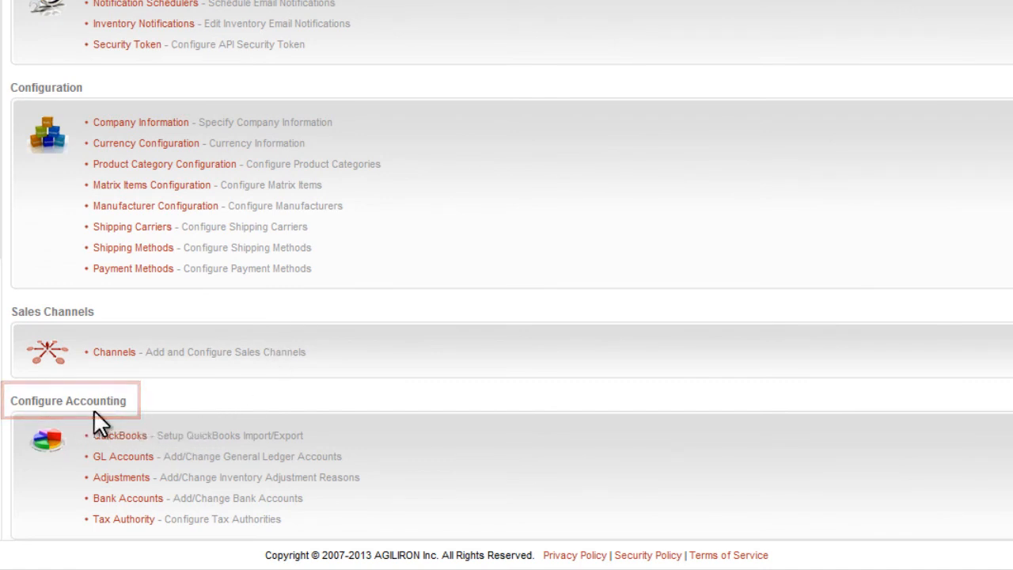